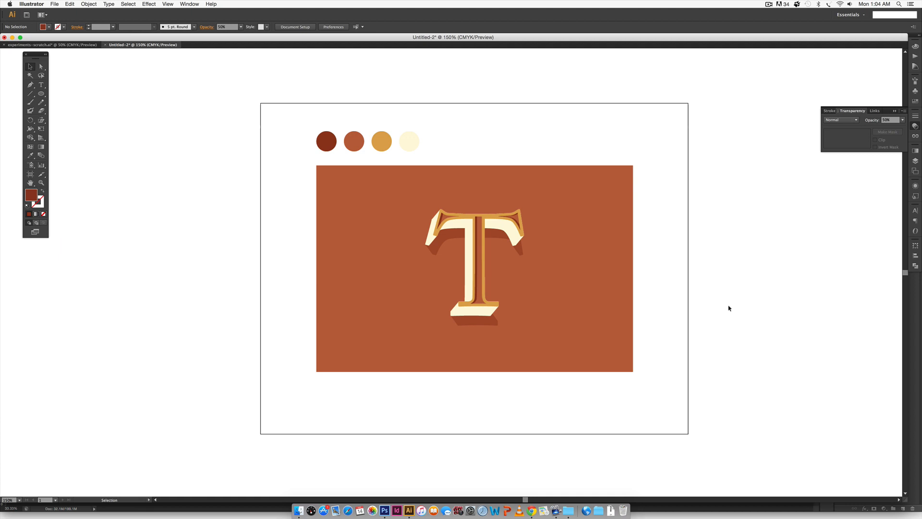
mouse_move(385, 510)
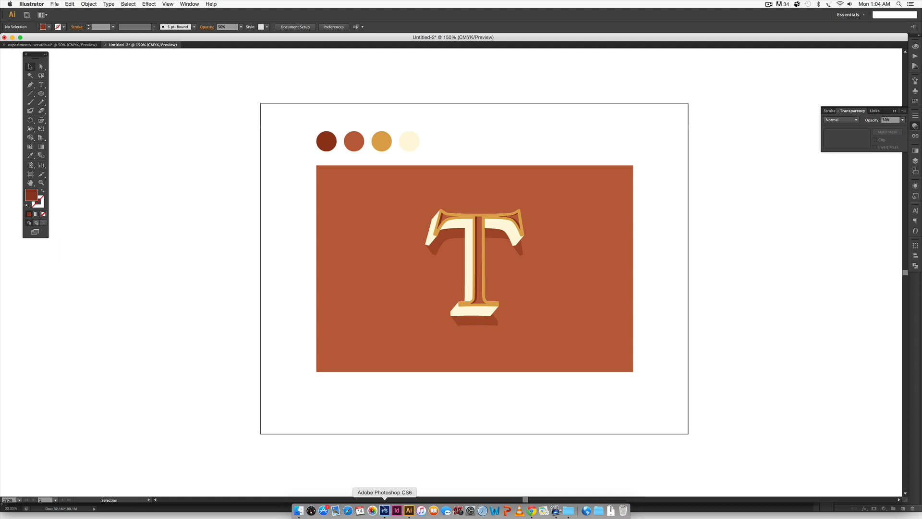
Compare against the Photoshop reference, then check the CMYK values of the palette circles, including gold.
click(385, 510)
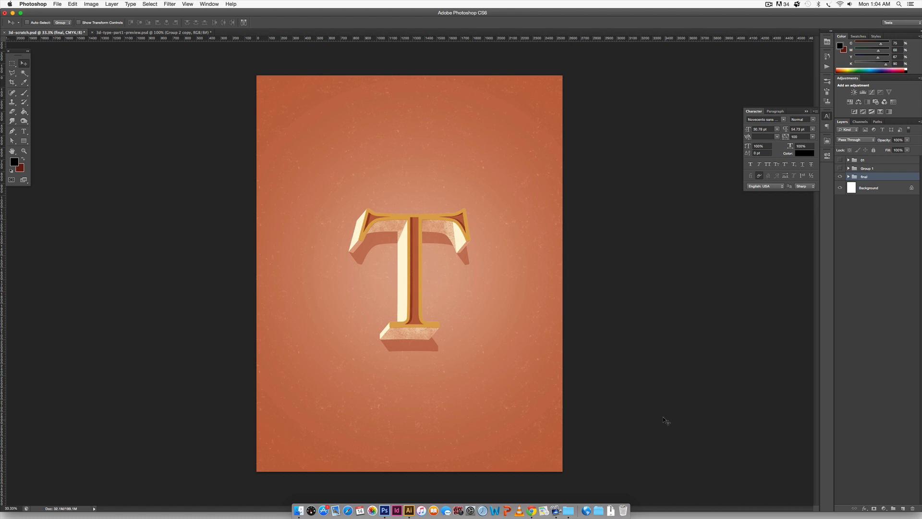
mouse_move(666, 419)
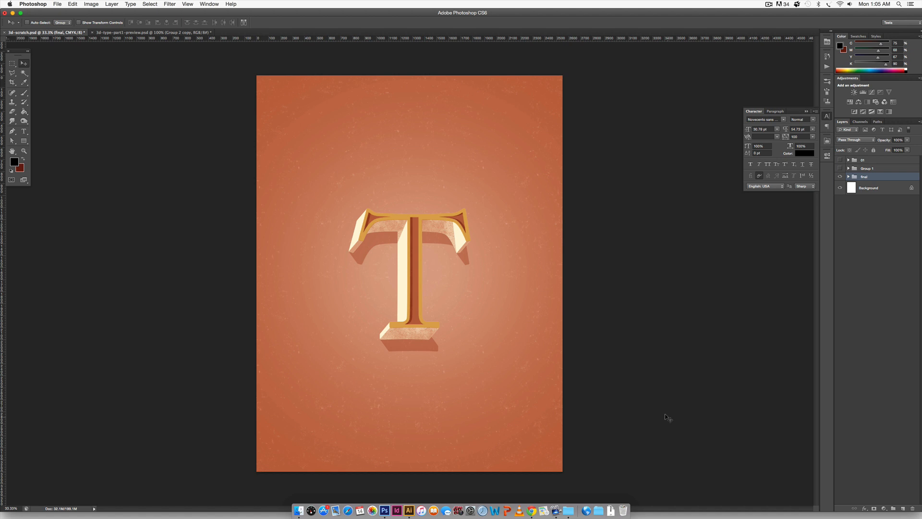
mouse_move(465, 481)
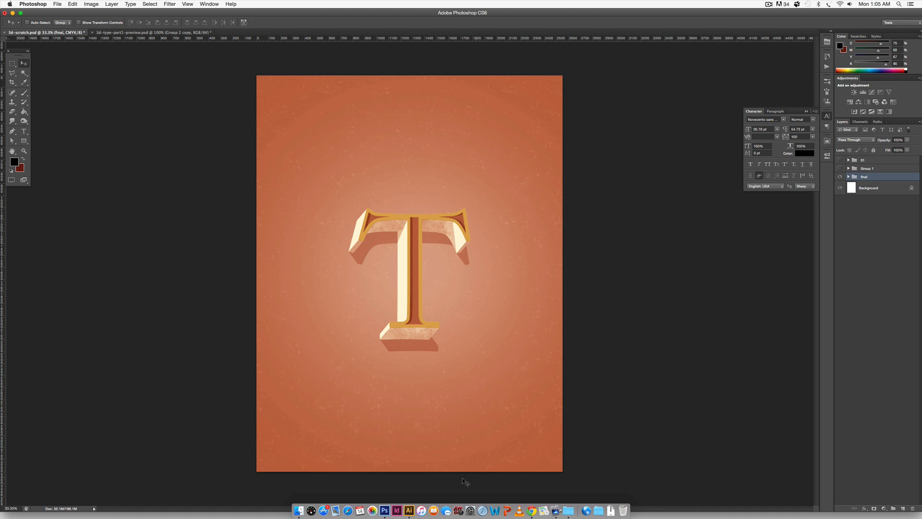
click(395, 510)
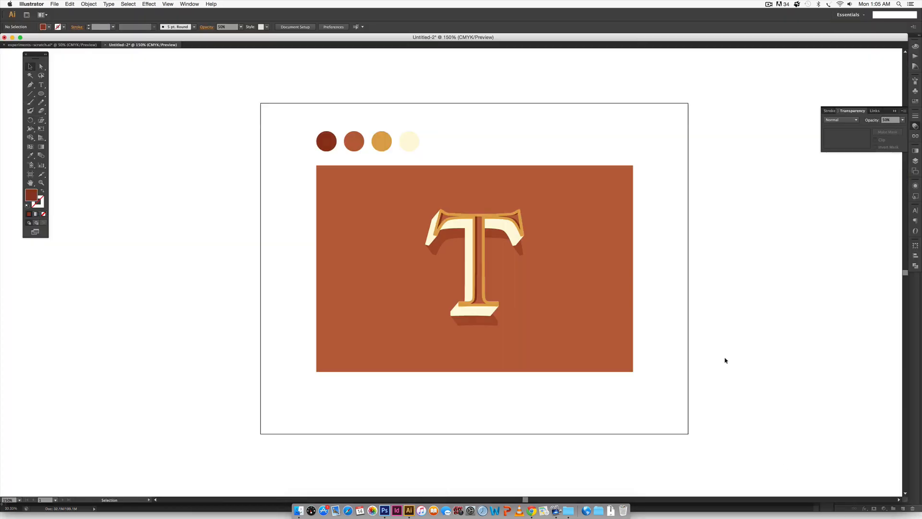
mouse_move(727, 263)
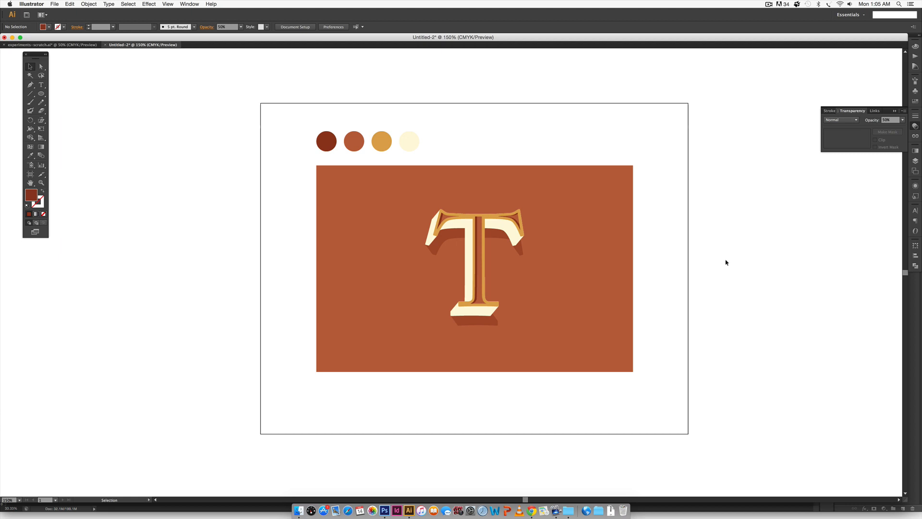
mouse_move(461, 105)
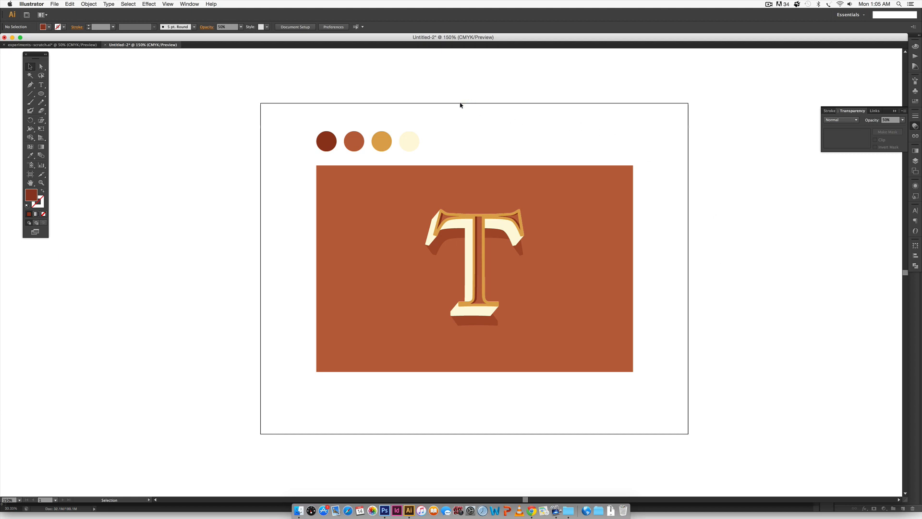
mouse_move(373, 115)
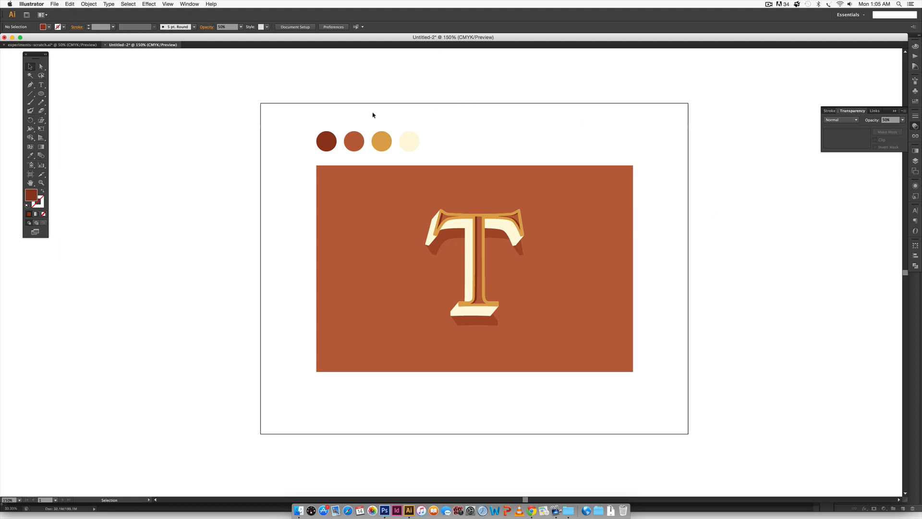
click(326, 141)
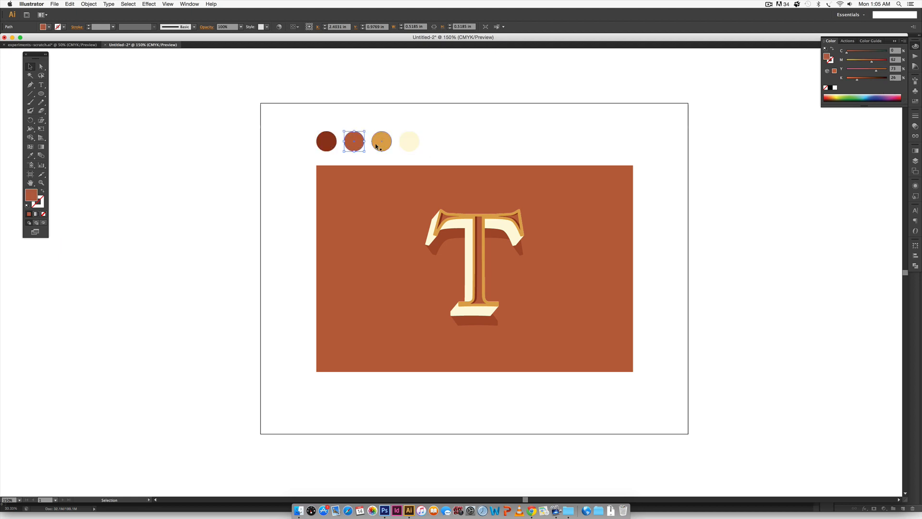
click(381, 141)
text(T)
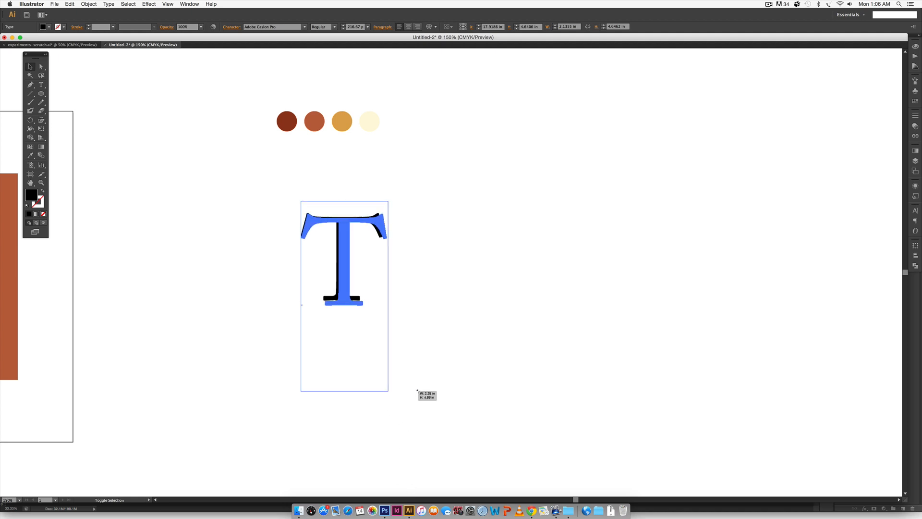
Scale up the new black Caslon letter T to a larger size.
drag(344, 253, 467, 244)
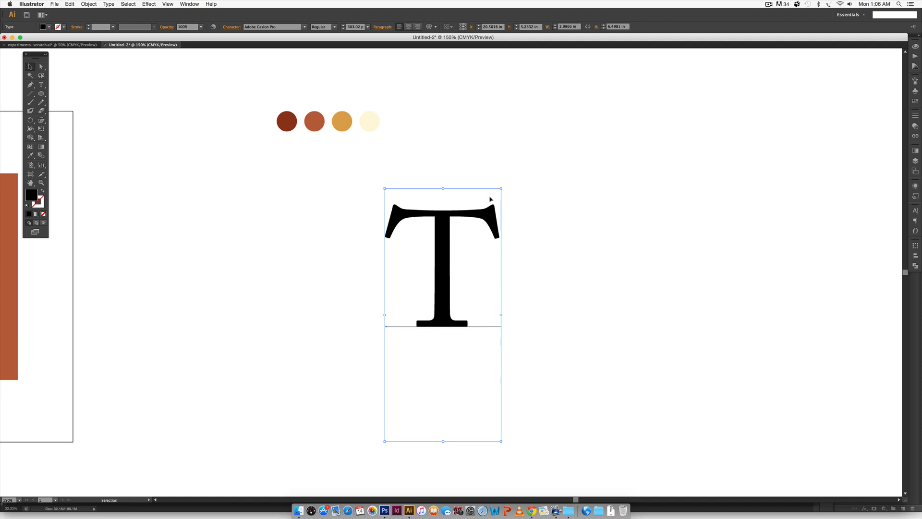
mouse_move(537, 373)
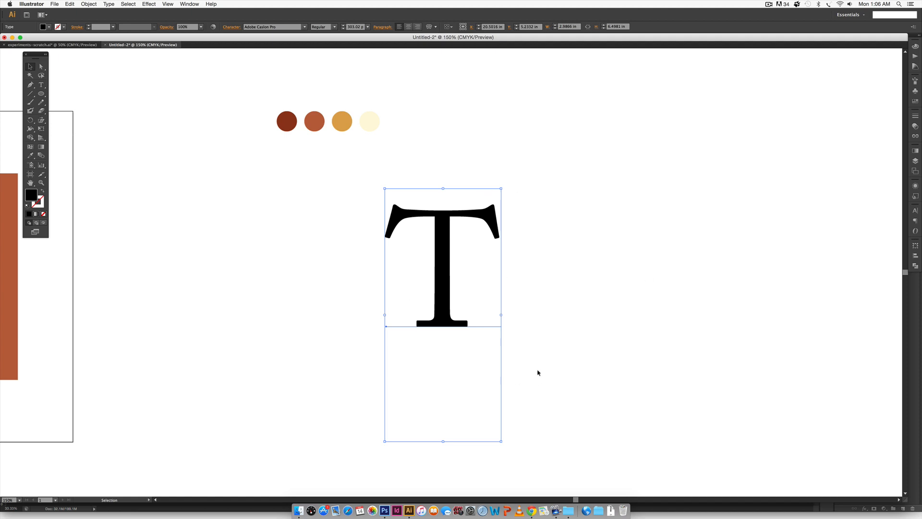
mouse_move(553, 321)
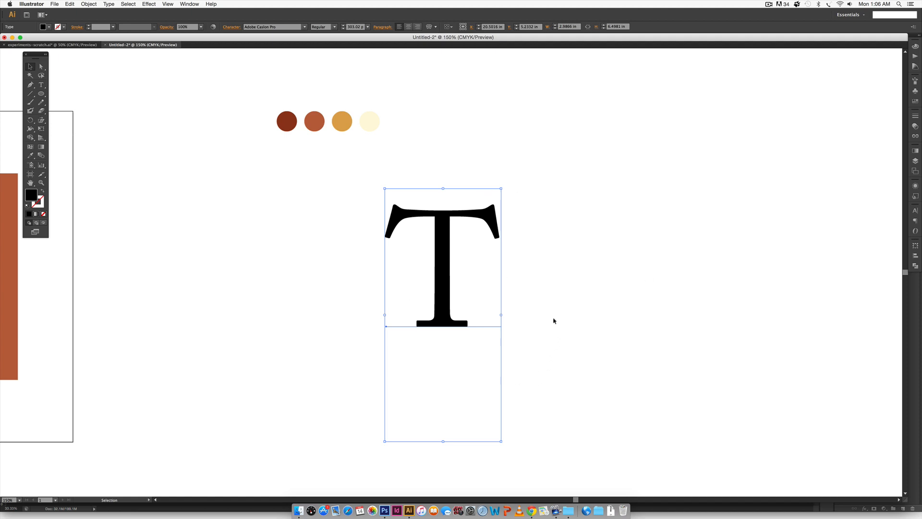
Outline the Caslon T, scale it up, and eyedrop the gold circle's colour into it.
click(108, 4)
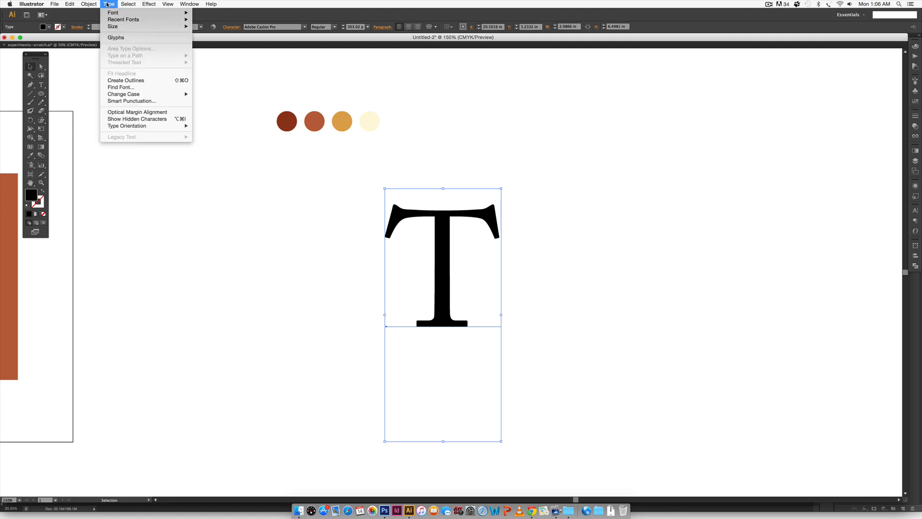
click(126, 80)
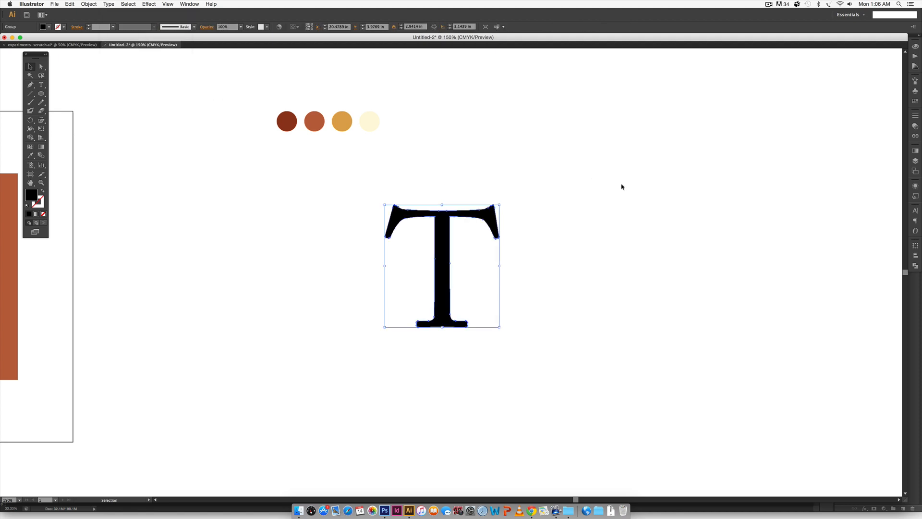
drag(442, 266, 410, 275)
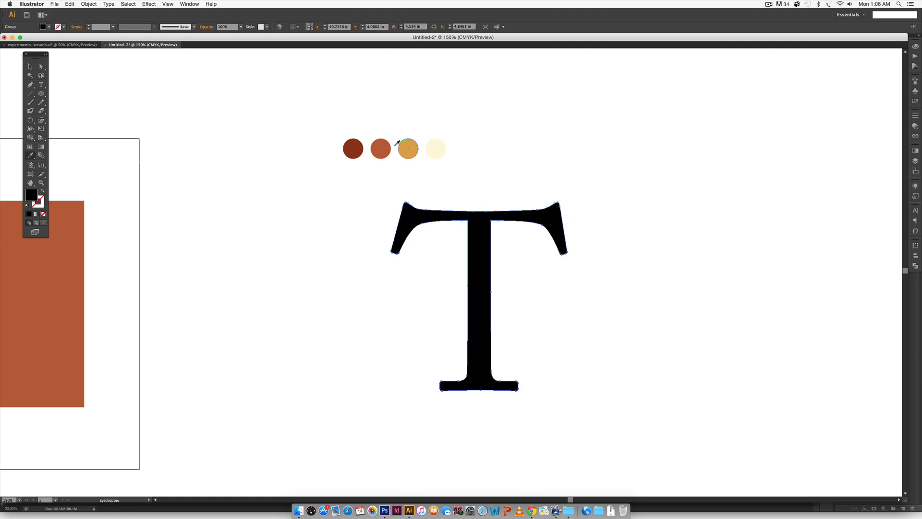
click(407, 148)
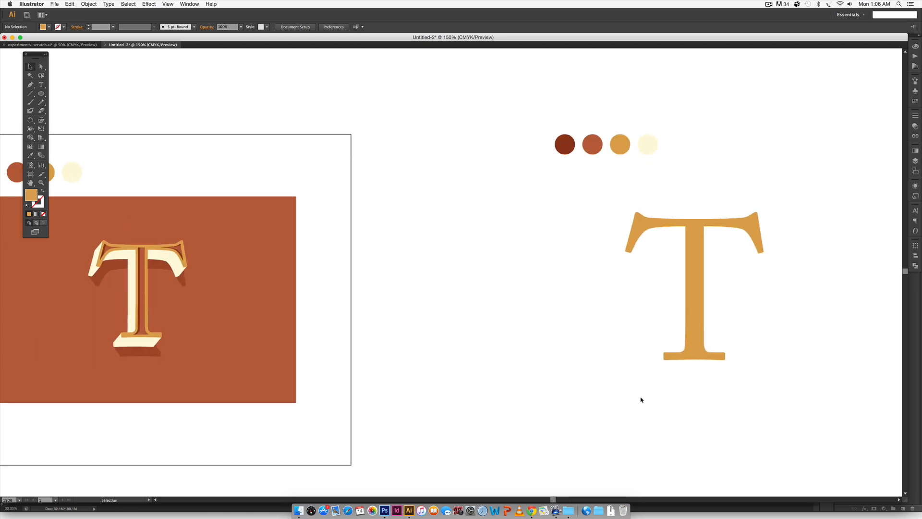
Offset the gold T's path by -0.12 in, checking the result with Preview.
click(693, 294)
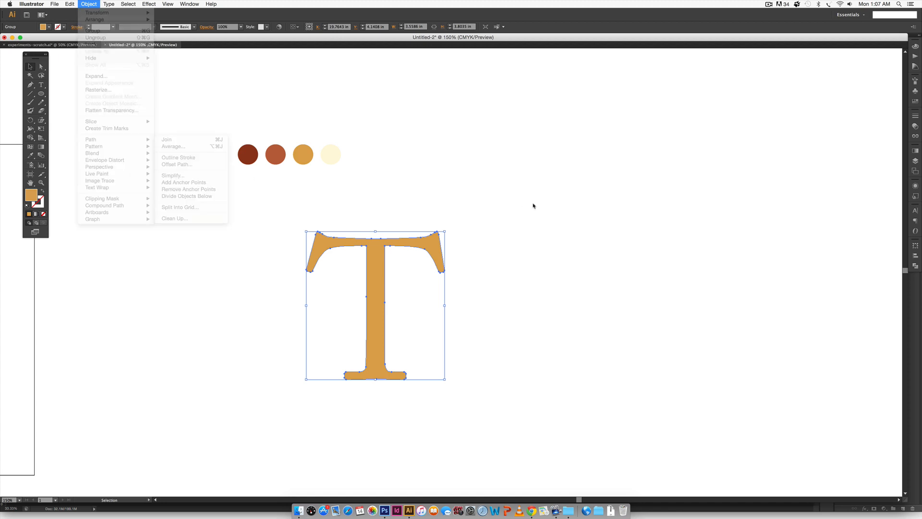
click(178, 164)
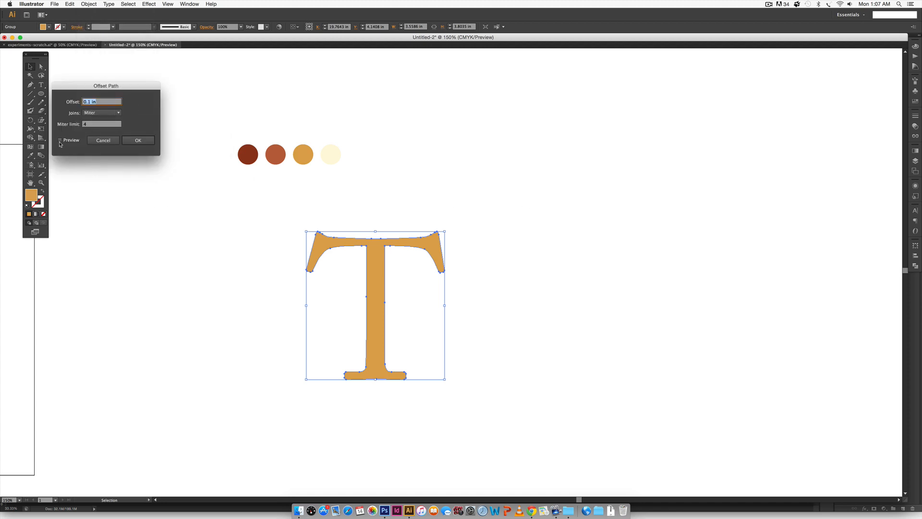
click(60, 139)
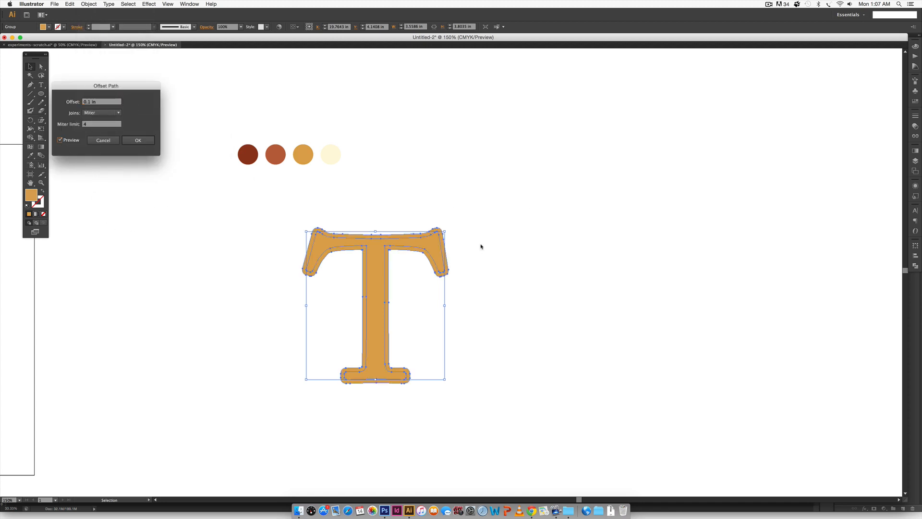
mouse_move(474, 251)
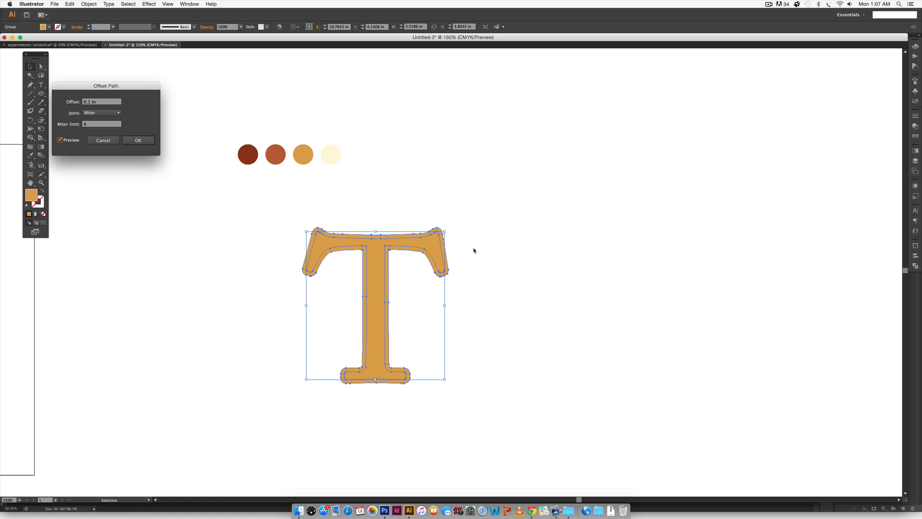
mouse_move(341, 235)
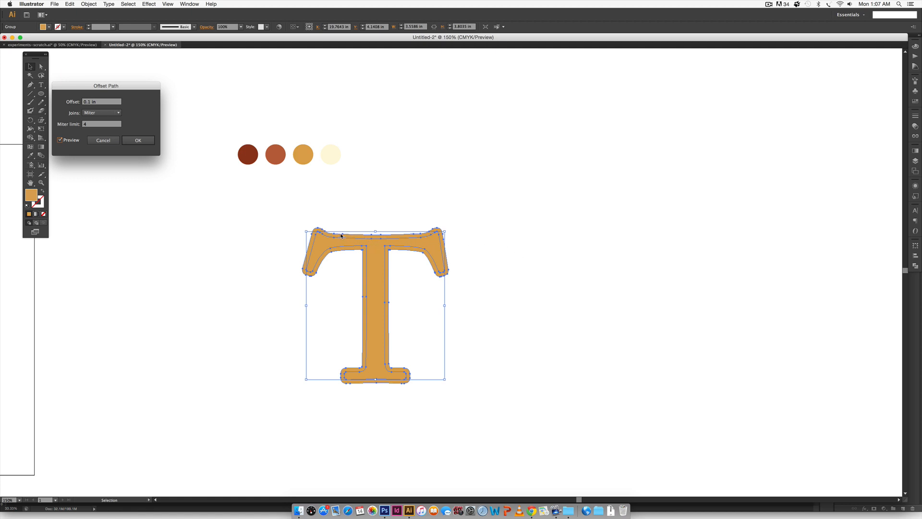
mouse_move(395, 253)
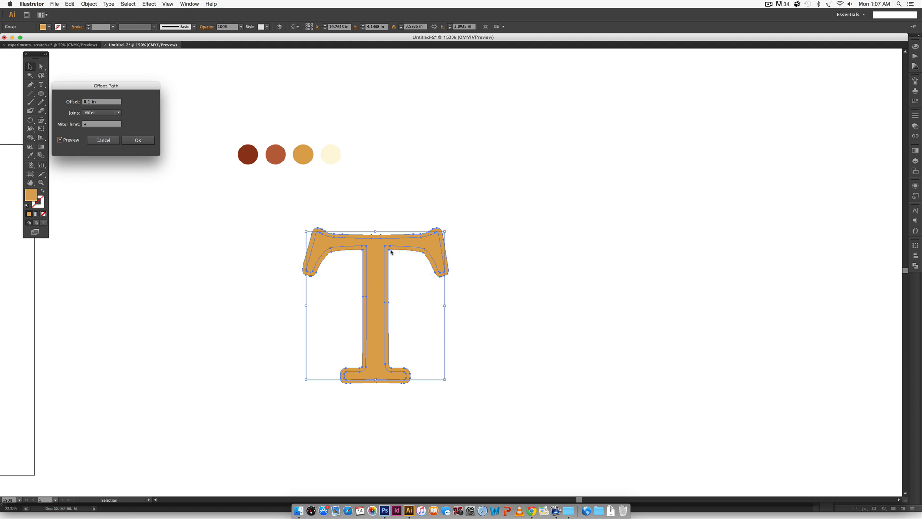
mouse_move(386, 235)
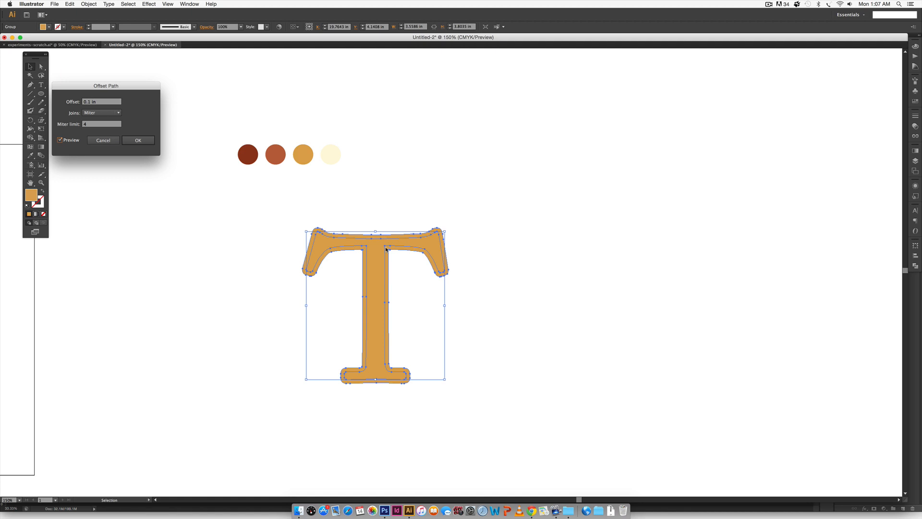
mouse_move(330, 232)
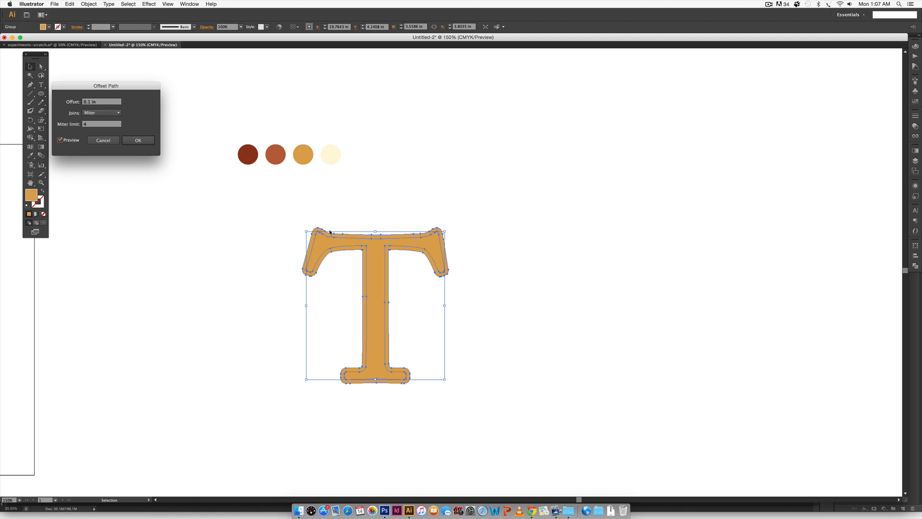
mouse_move(404, 218)
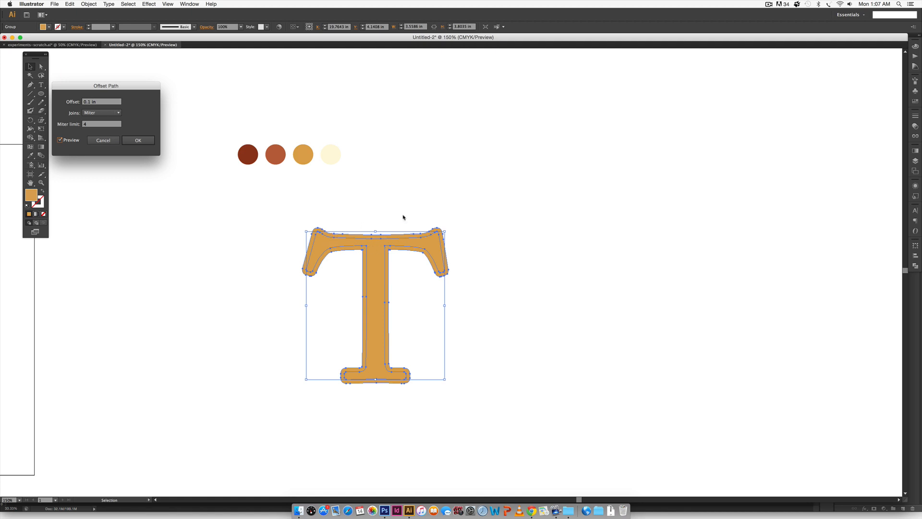
mouse_move(482, 203)
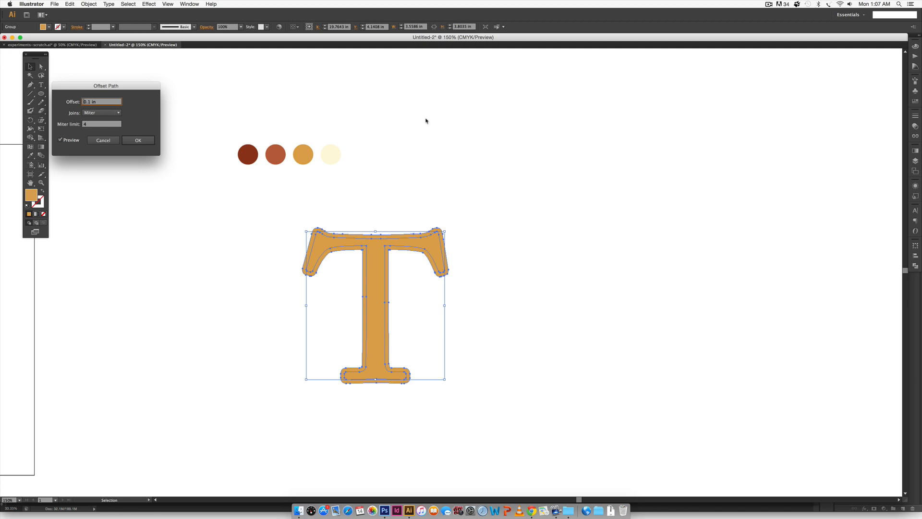
text(-0.1 in)
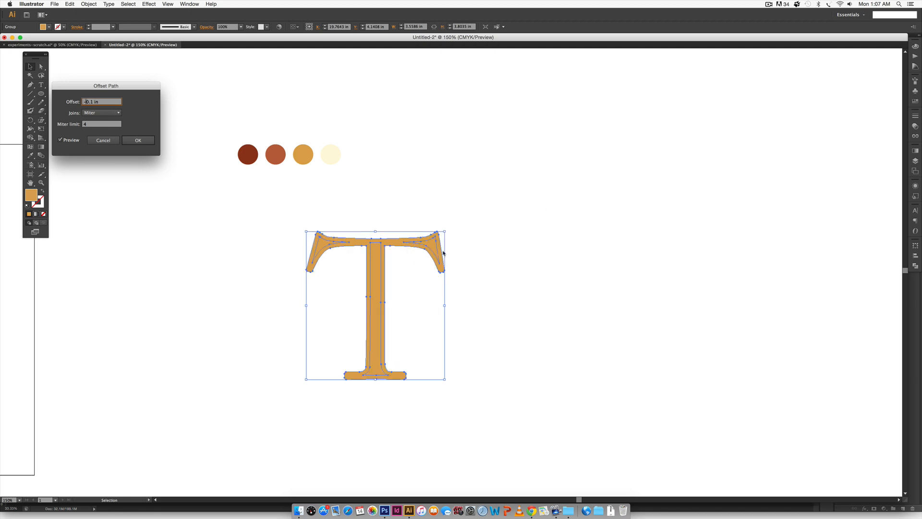
mouse_move(345, 237)
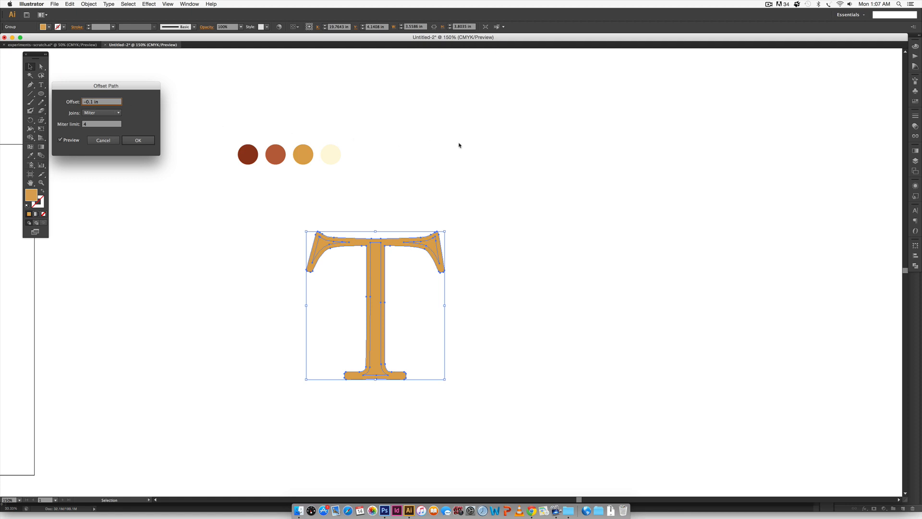
text(-0.12 in)
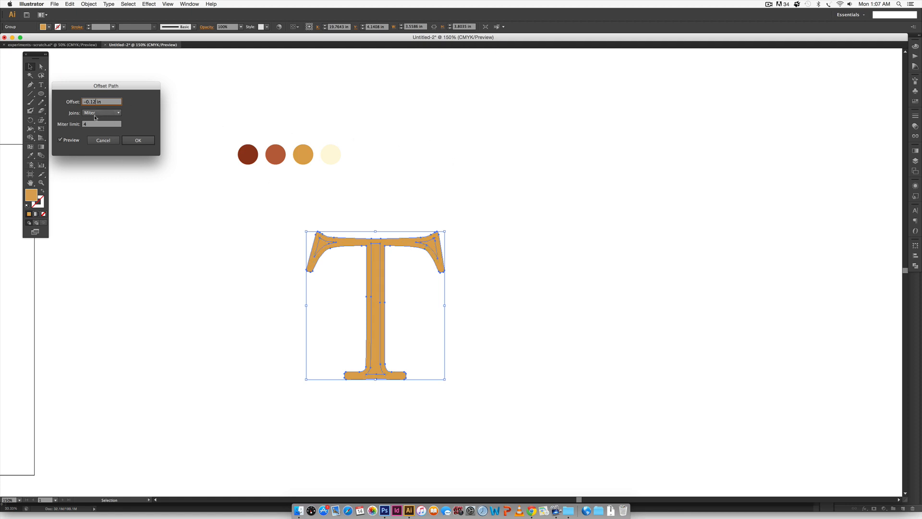
click(60, 140)
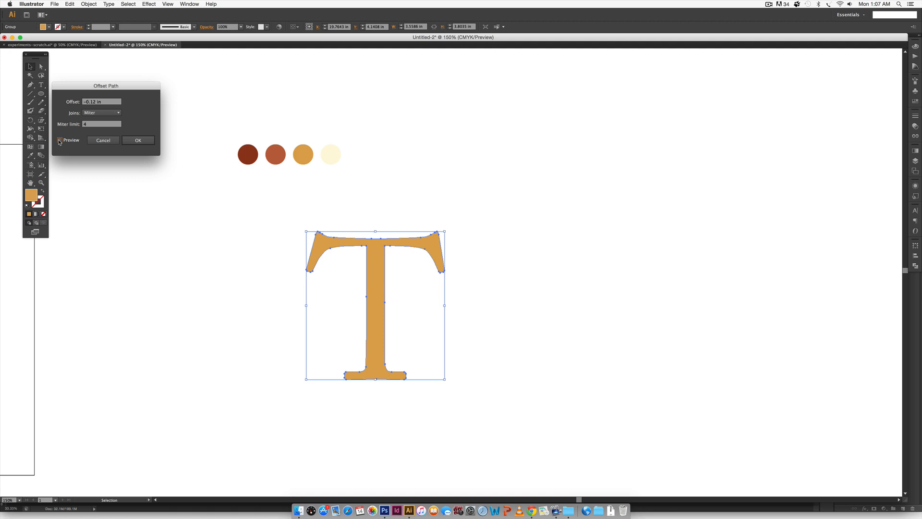
click(59, 140)
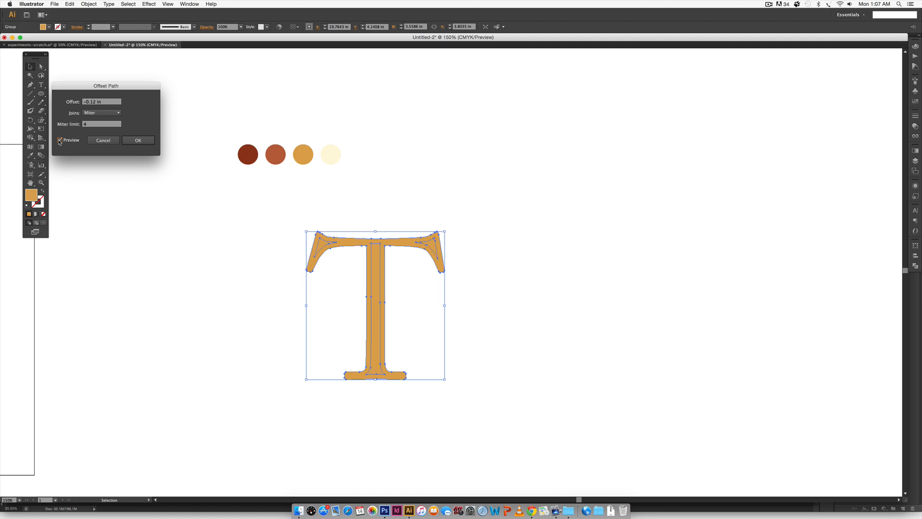
click(138, 139)
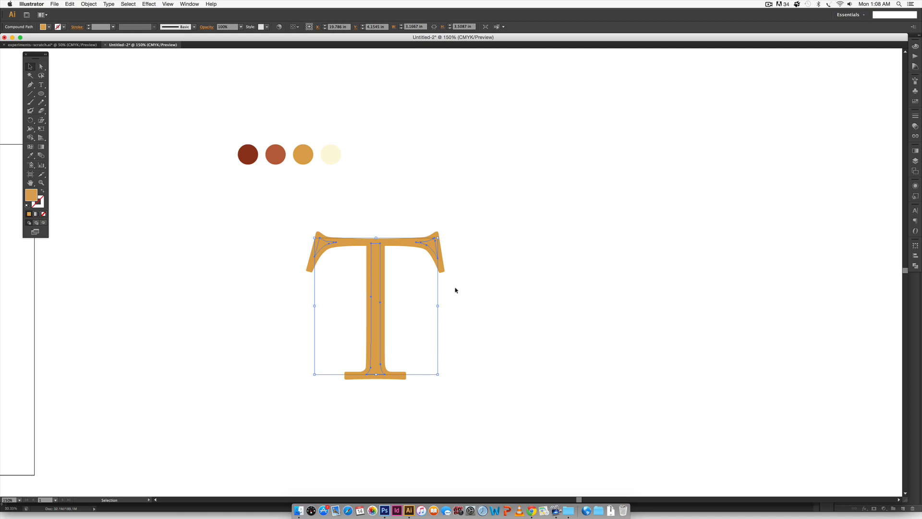
mouse_move(404, 148)
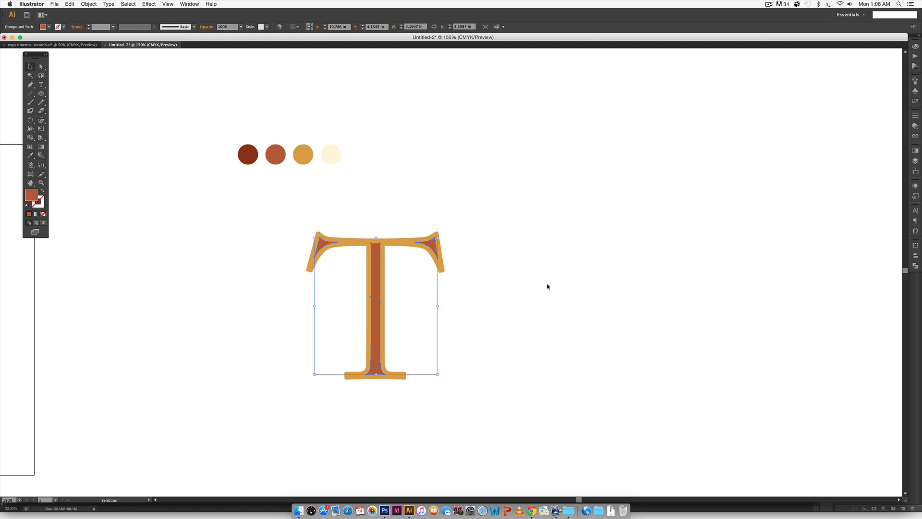
mouse_move(541, 280)
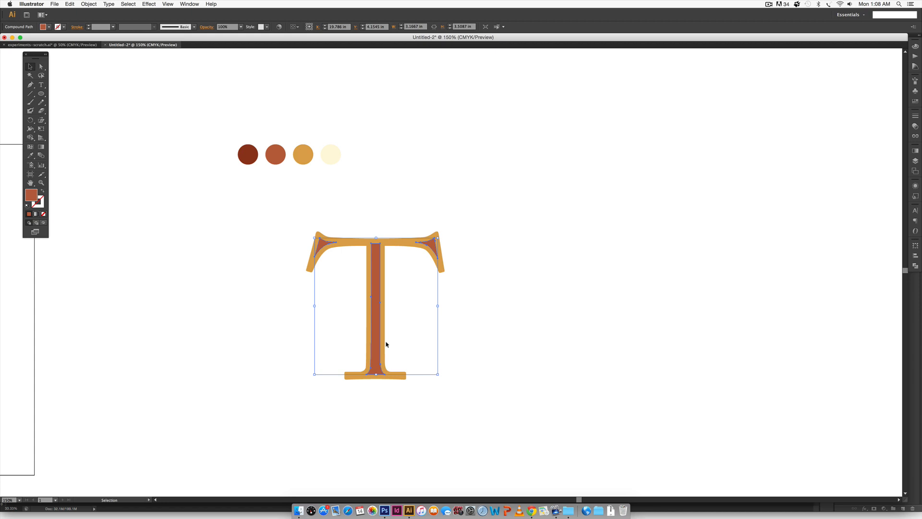
mouse_move(579, 281)
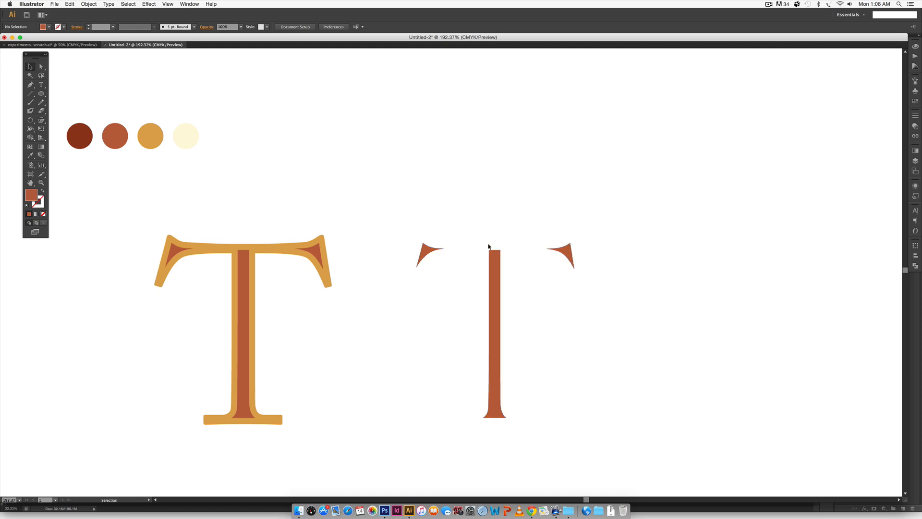
Select all objects on the artboard.
key(cmd+a)
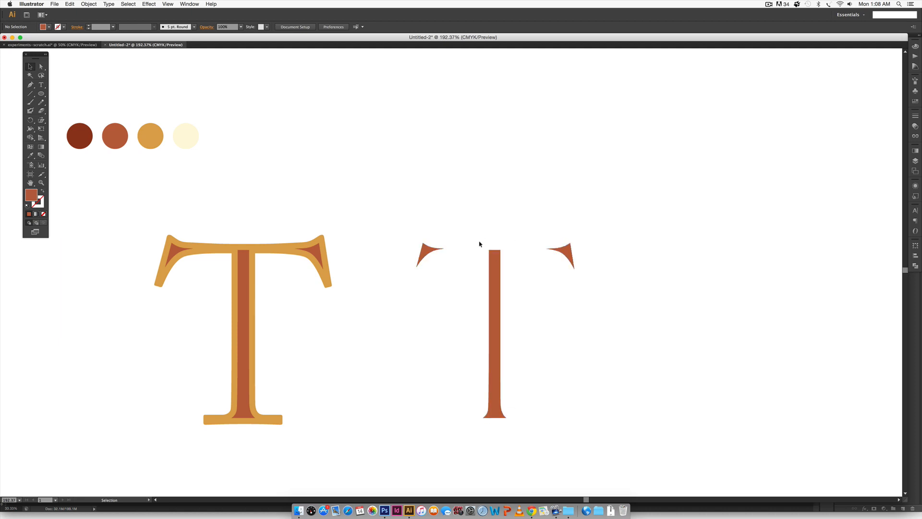
Narrow the selection to just the right-hand rust copy of the inset T.
key(cmd+a)
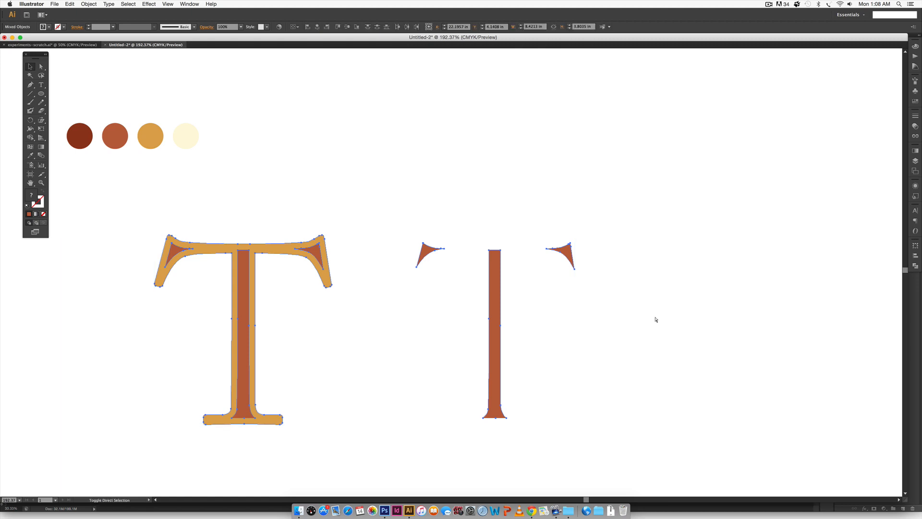
click(655, 320)
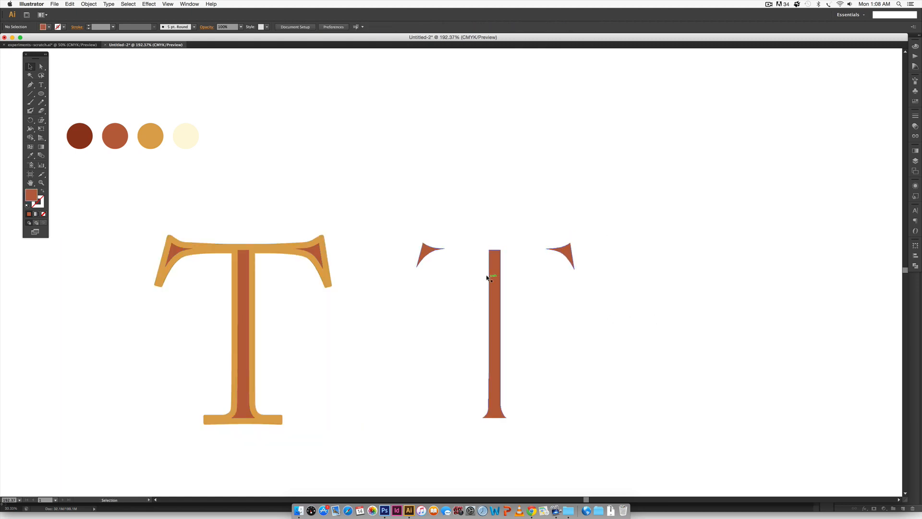
click(494, 276)
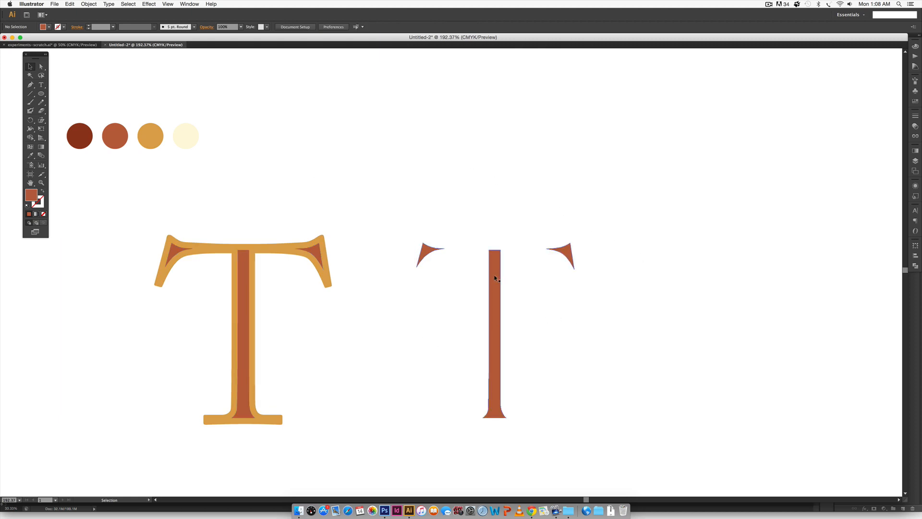
click(494, 276)
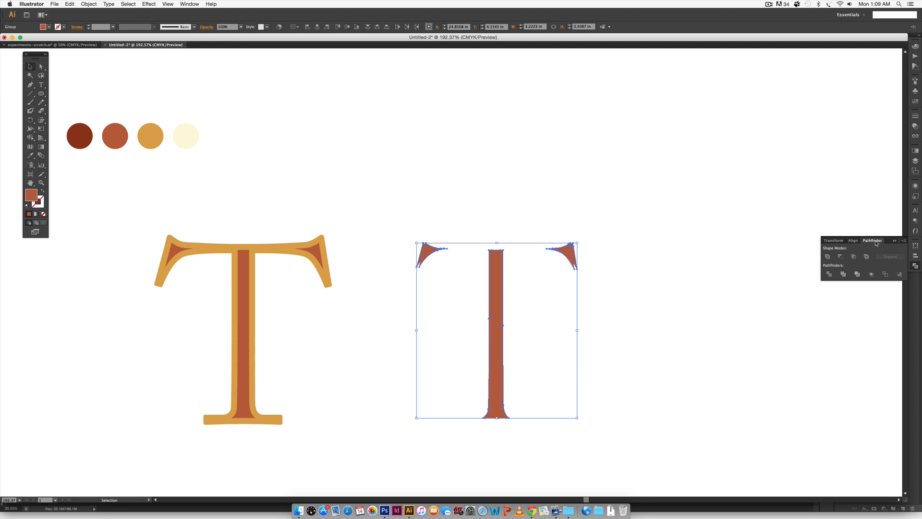
click(189, 4)
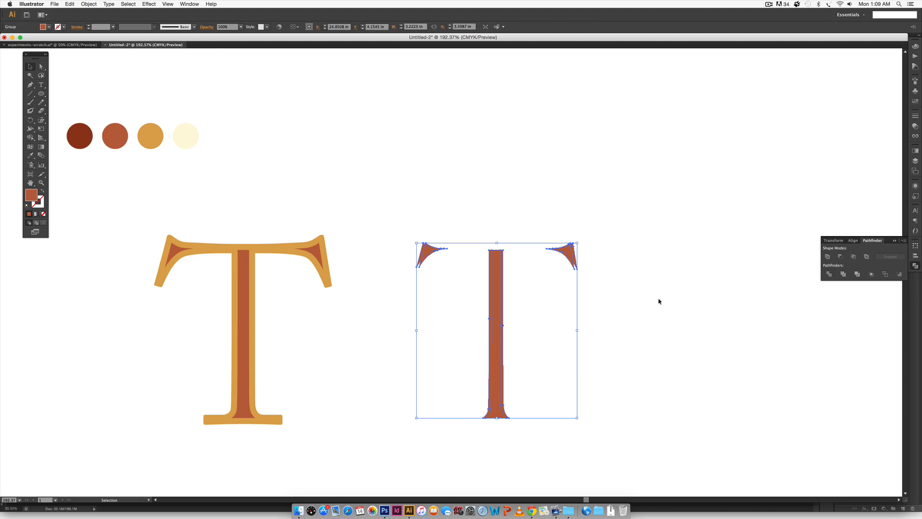
mouse_move(484, 247)
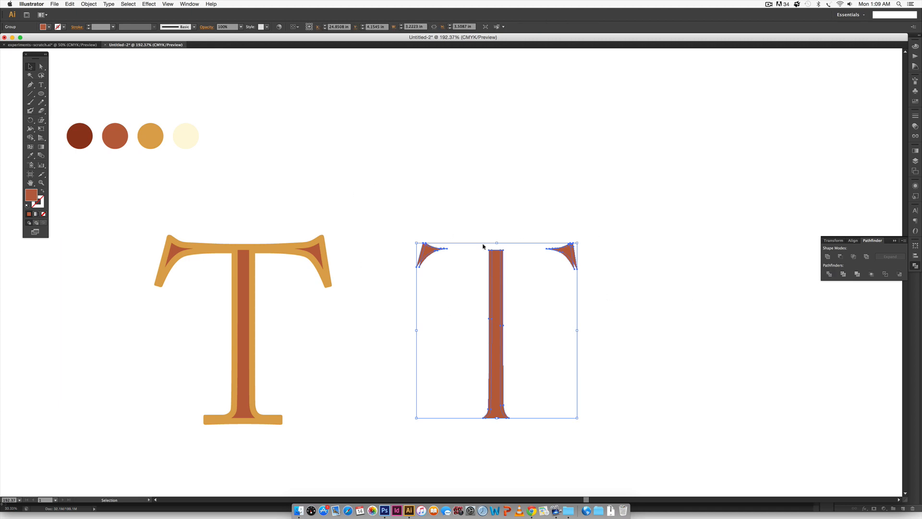
mouse_move(600, 250)
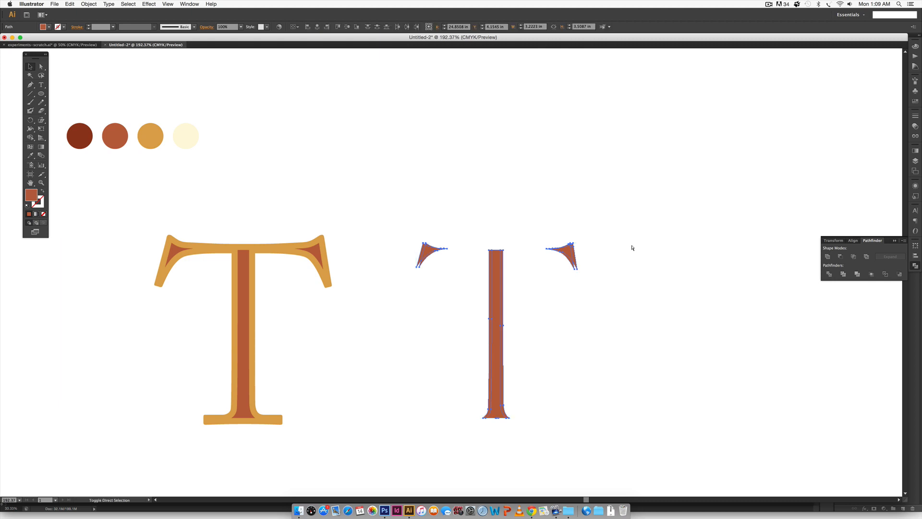
click(632, 248)
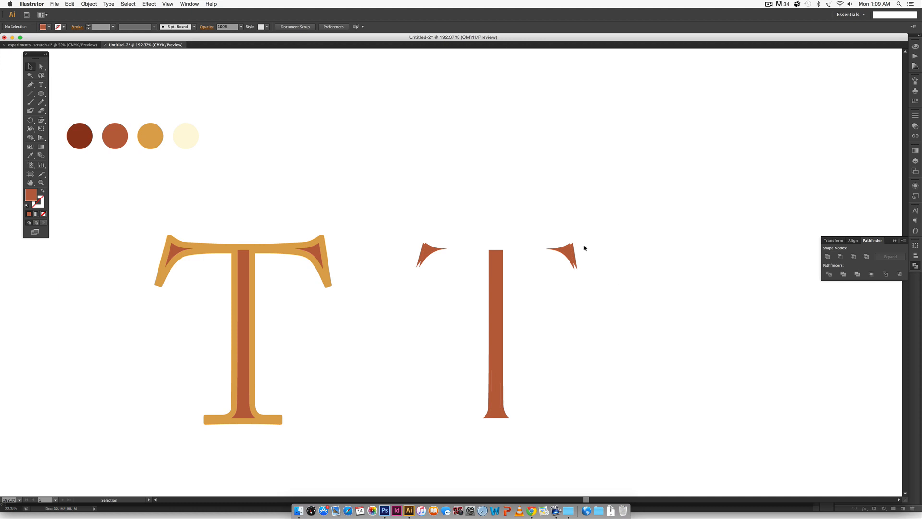
Apply a Pathfinder operation to the rust copy's stem and serif parts.
click(564, 256)
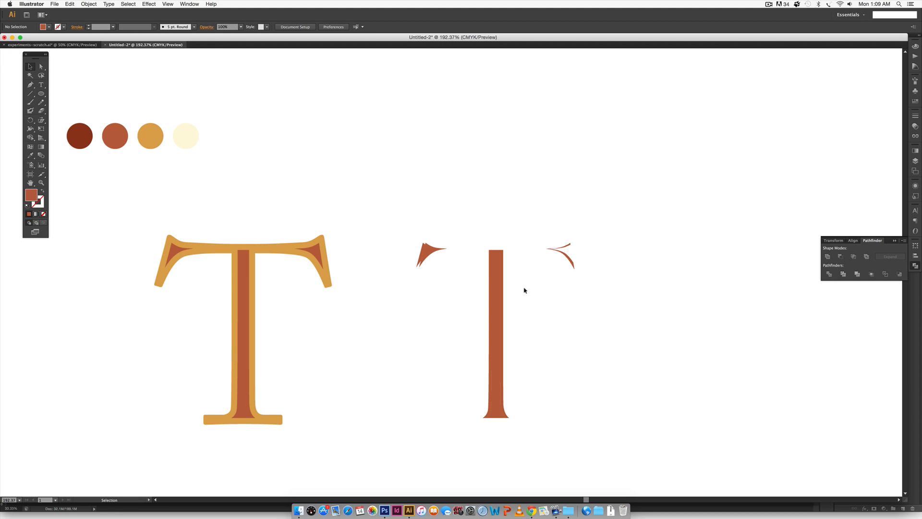
click(496, 333)
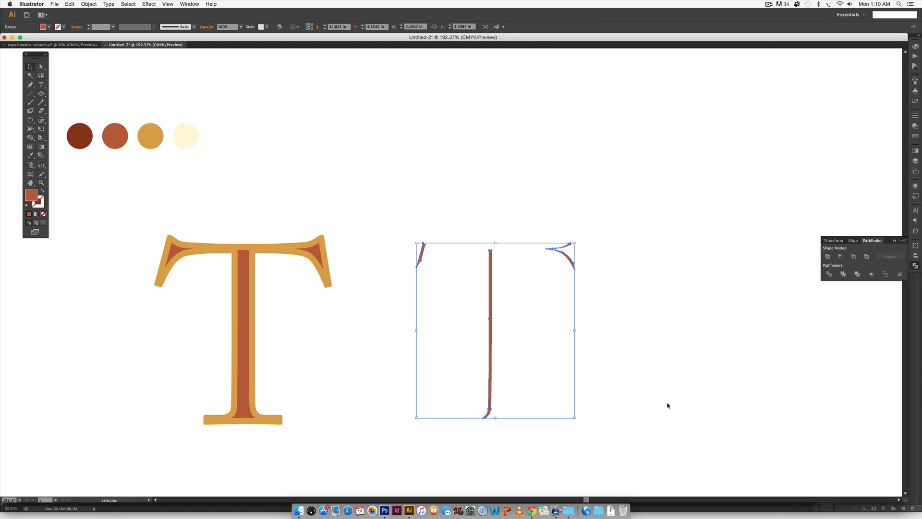
scroll(left, 3)
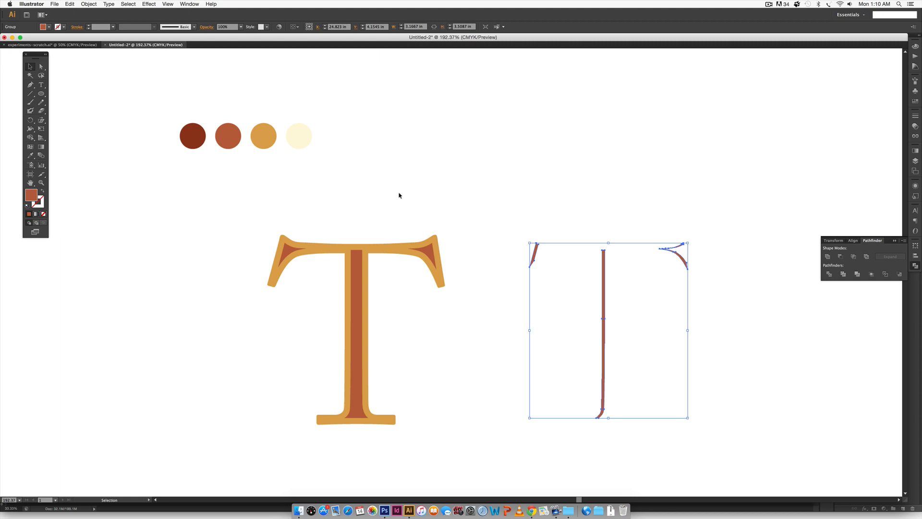
Fill the thin slivers with the darkest brown swatch.
click(192, 135)
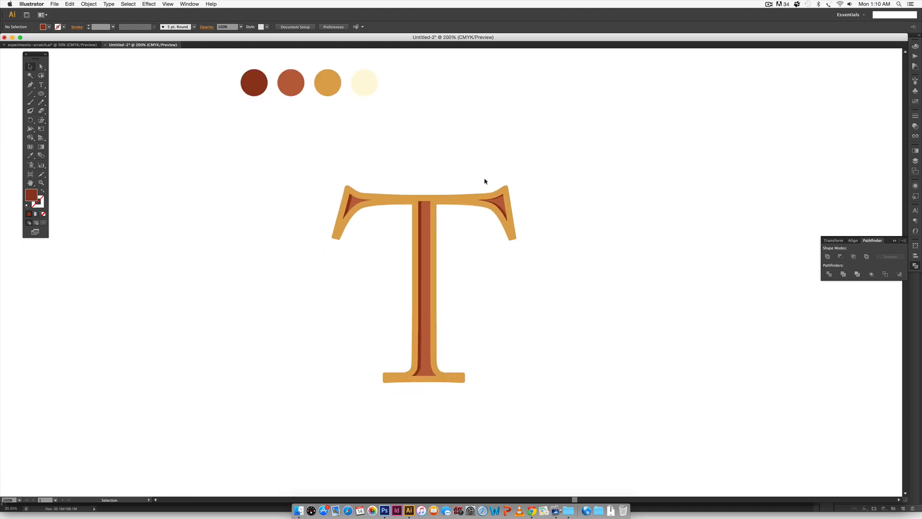
Switch to the Untitled-2 document and select the plain gold outlined T.
click(424, 282)
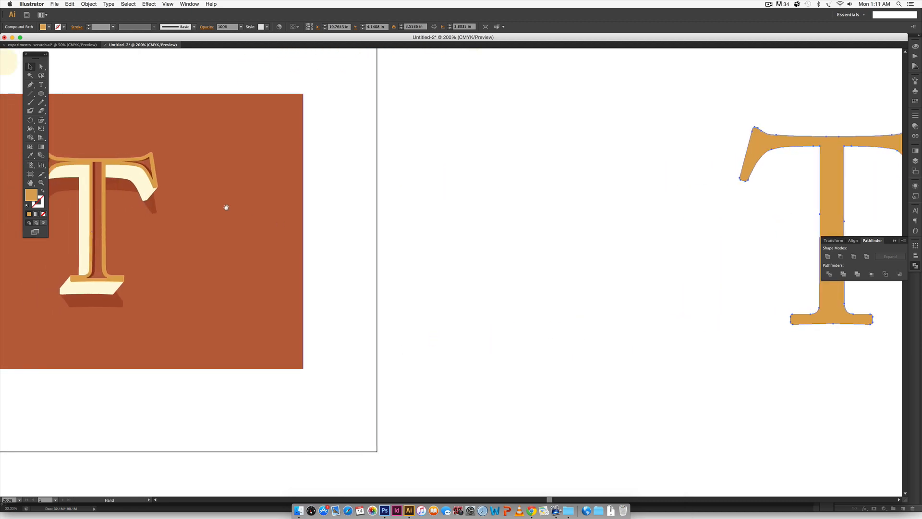
mouse_move(622, 255)
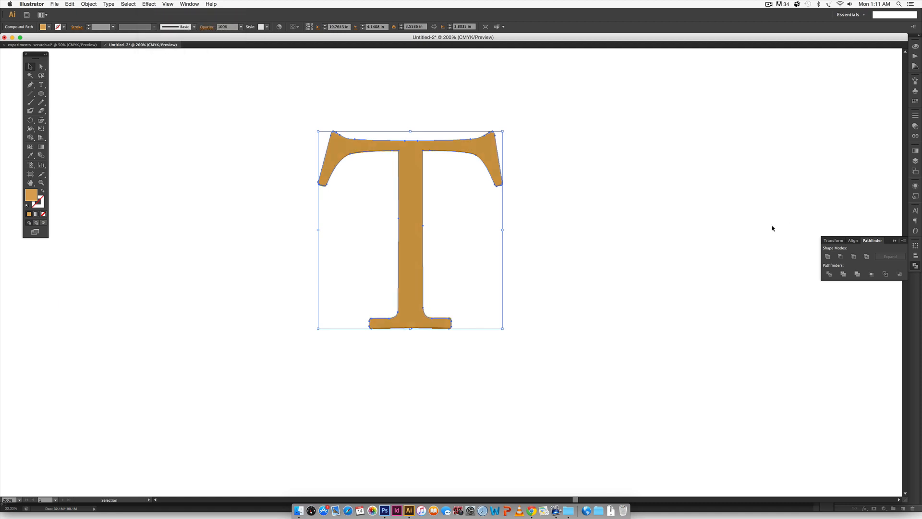
click(149, 5)
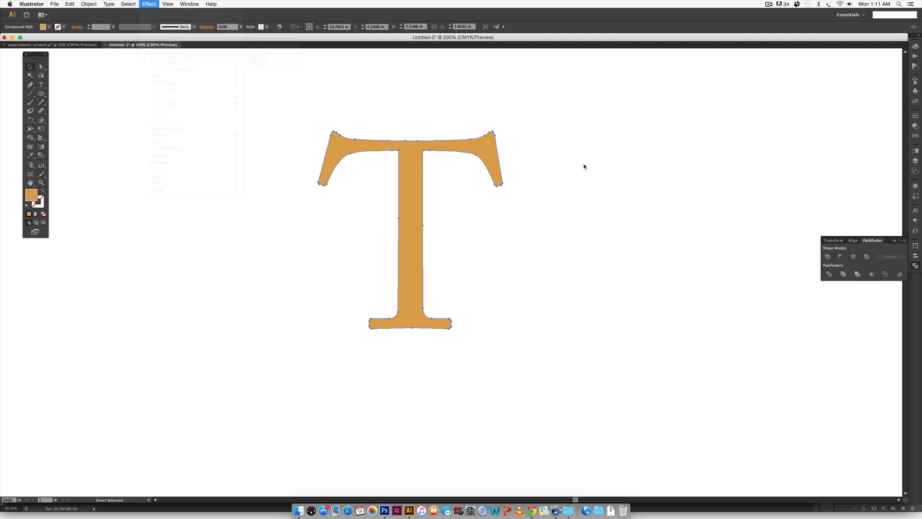
click(148, 4)
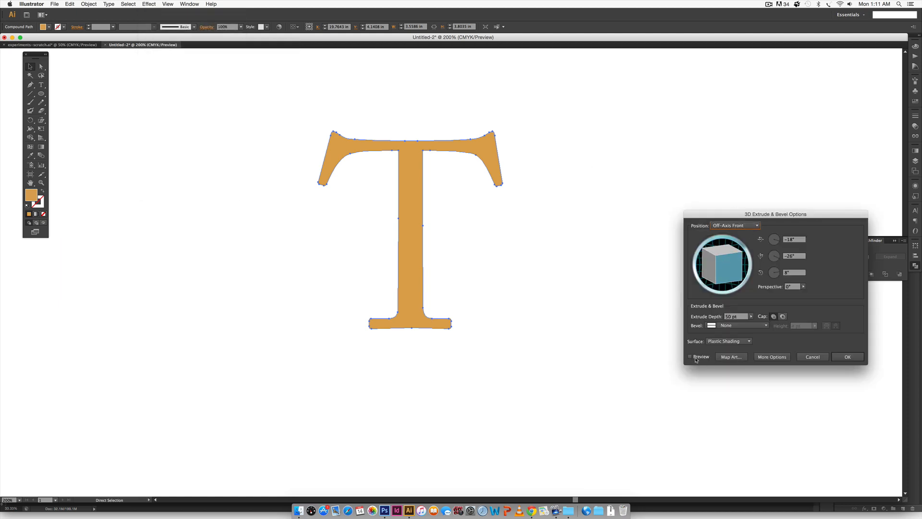
click(691, 356)
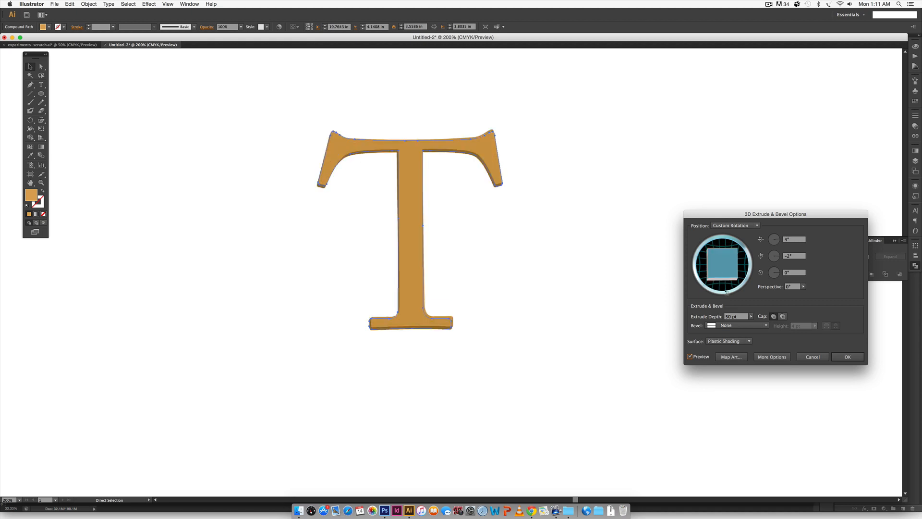
click(734, 226)
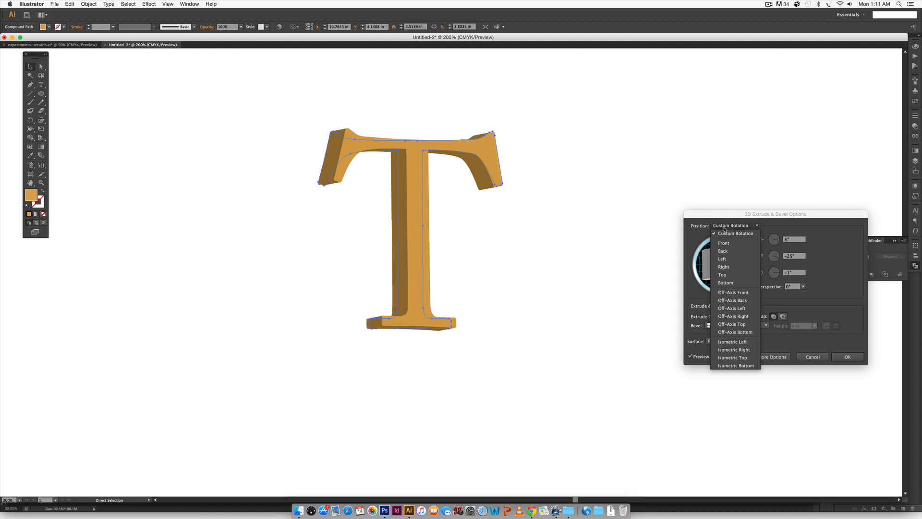
click(734, 292)
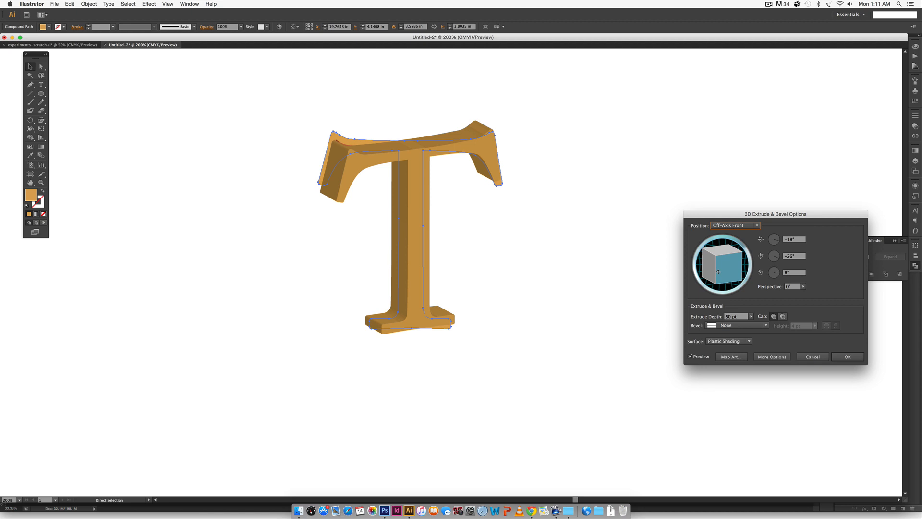
mouse_move(792, 254)
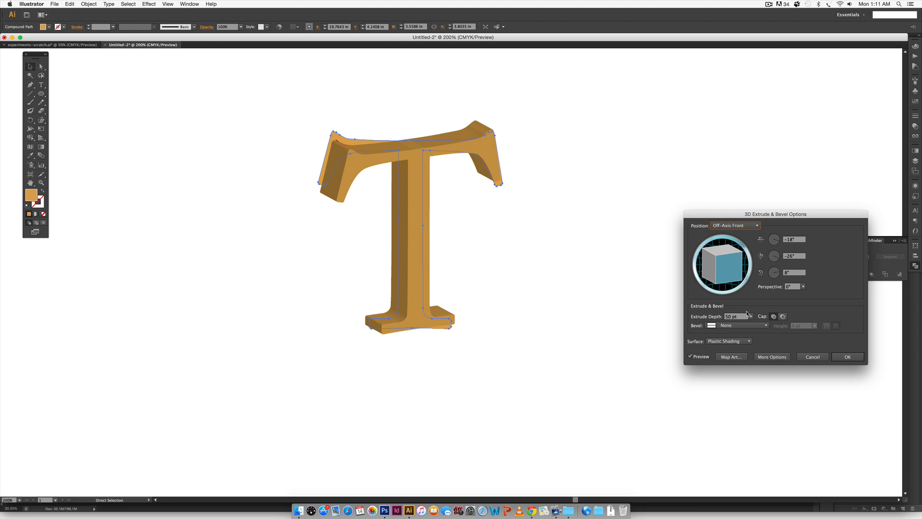
mouse_move(747, 314)
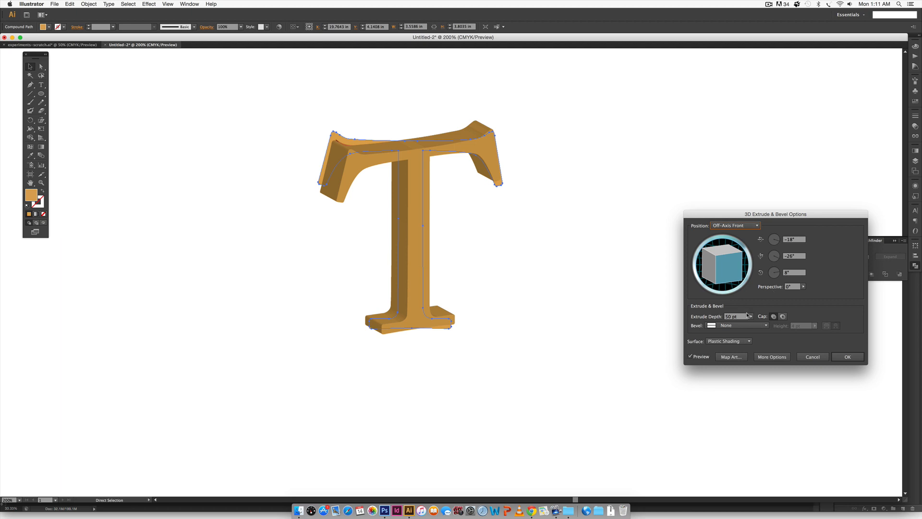
mouse_move(747, 316)
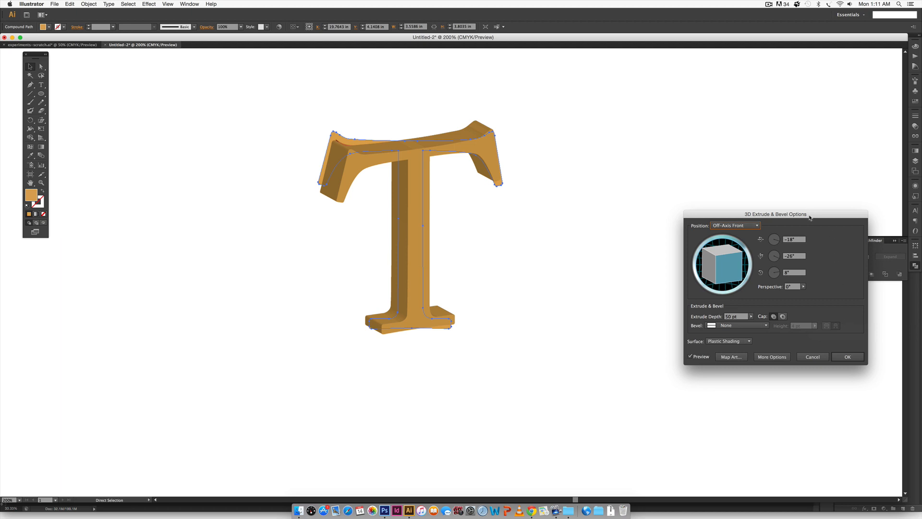
drag(776, 214, 751, 205)
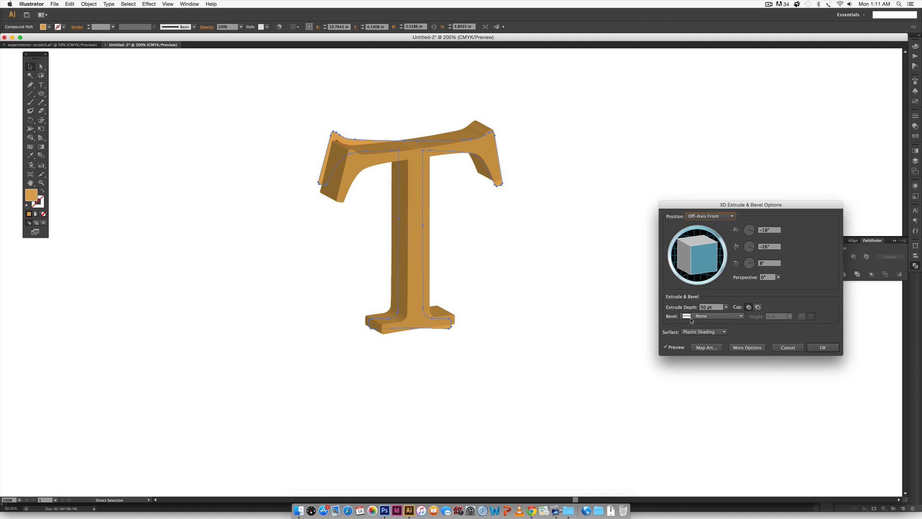
mouse_move(709, 307)
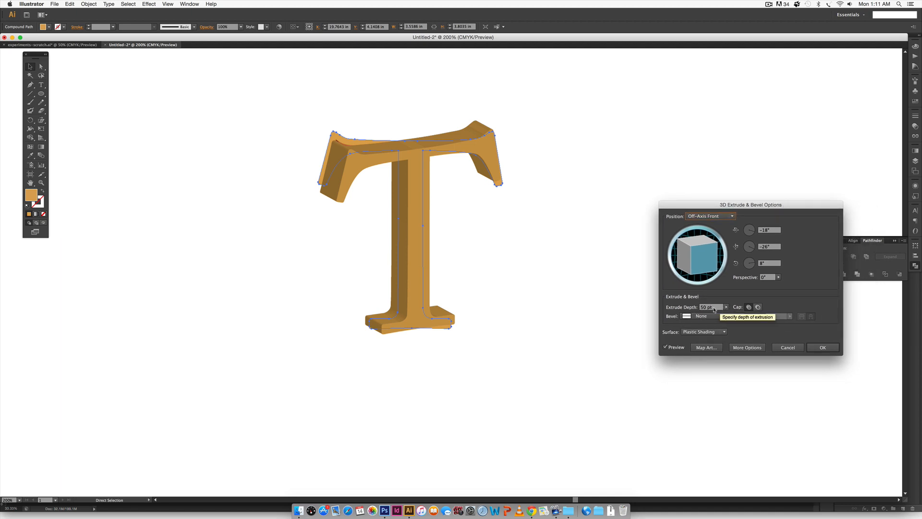
click(712, 316)
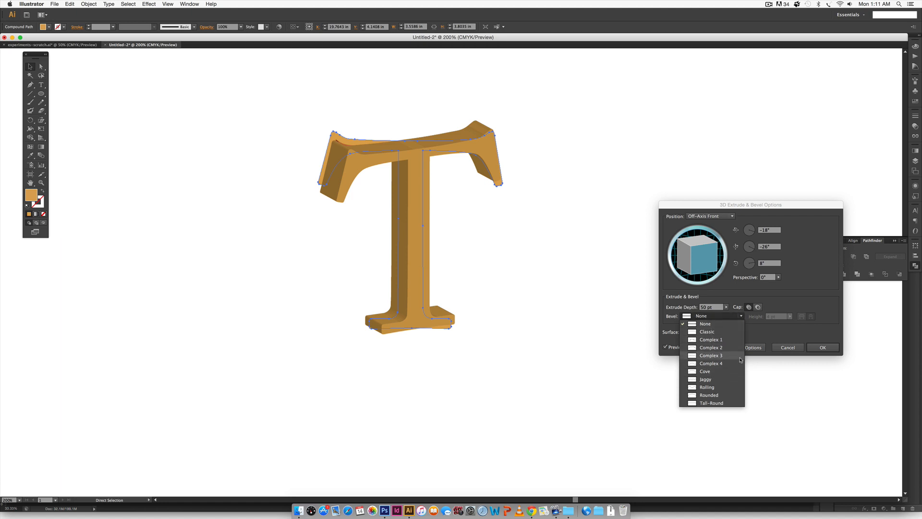
click(705, 323)
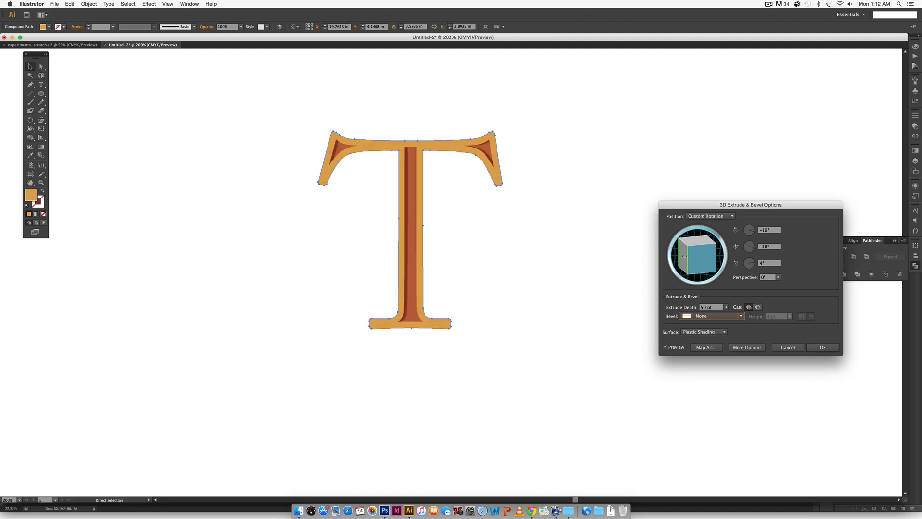
drag(697, 254, 706, 254)
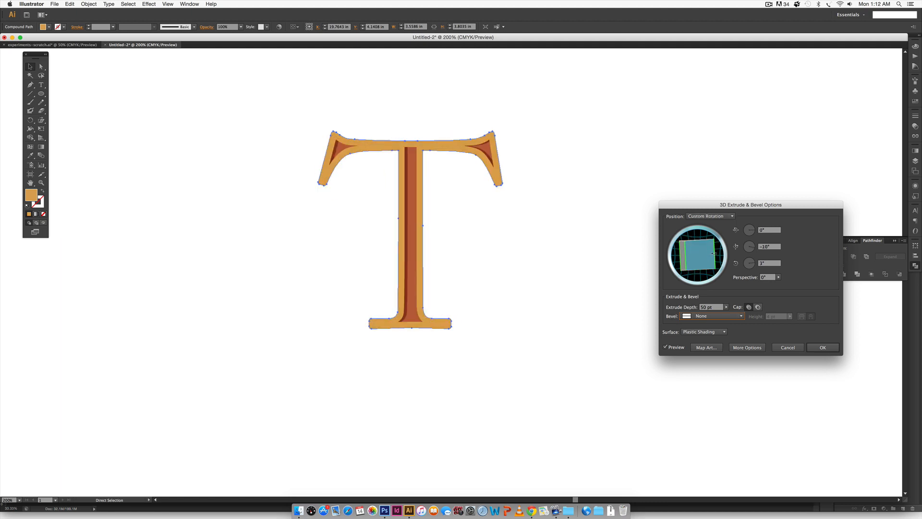
drag(697, 254, 703, 253)
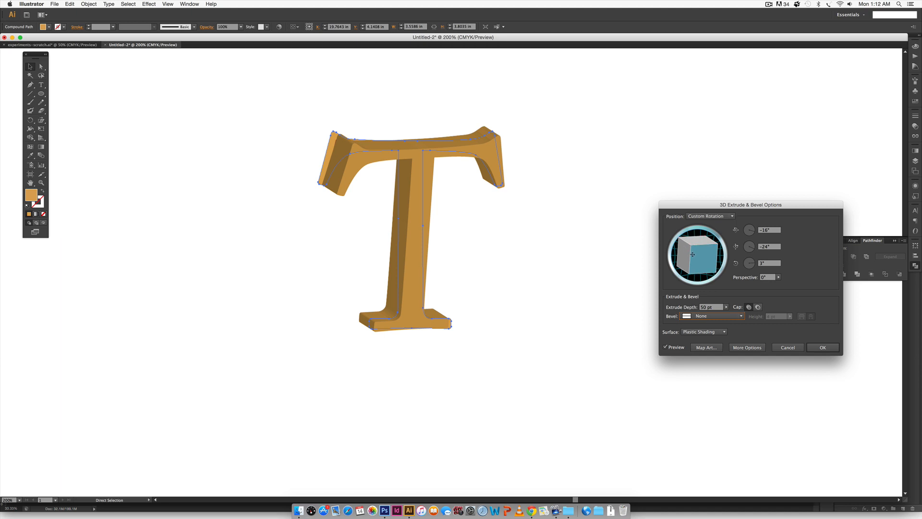
click(788, 347)
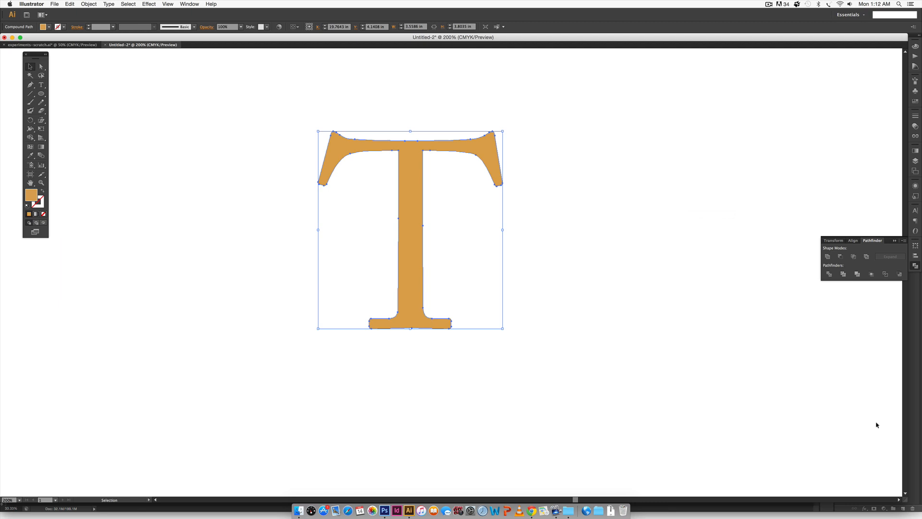
mouse_move(437, 137)
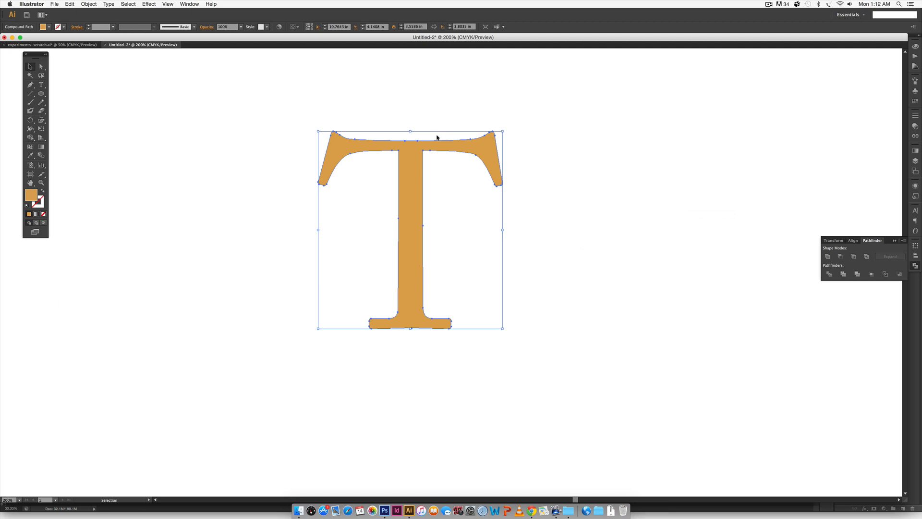
mouse_move(412, 167)
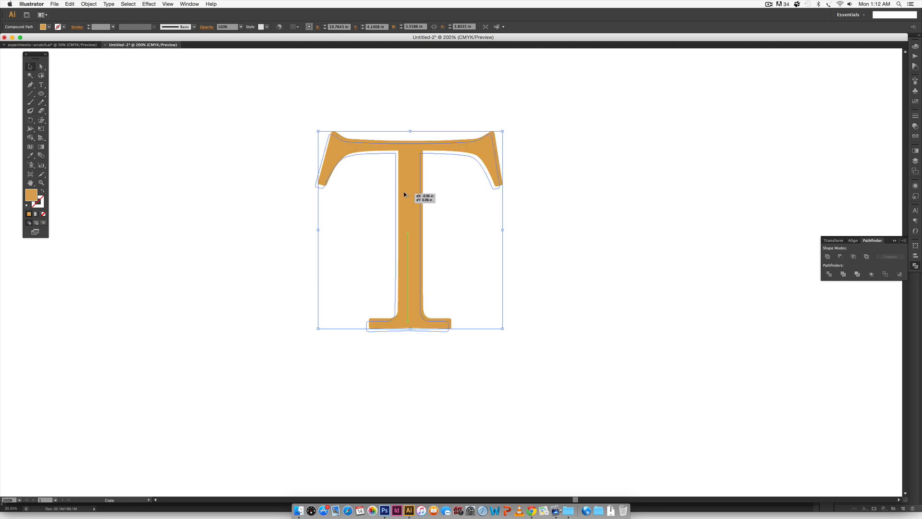
Duplicate the gold T slightly down and to the left, then deselect.
drag(406, 194, 397, 203)
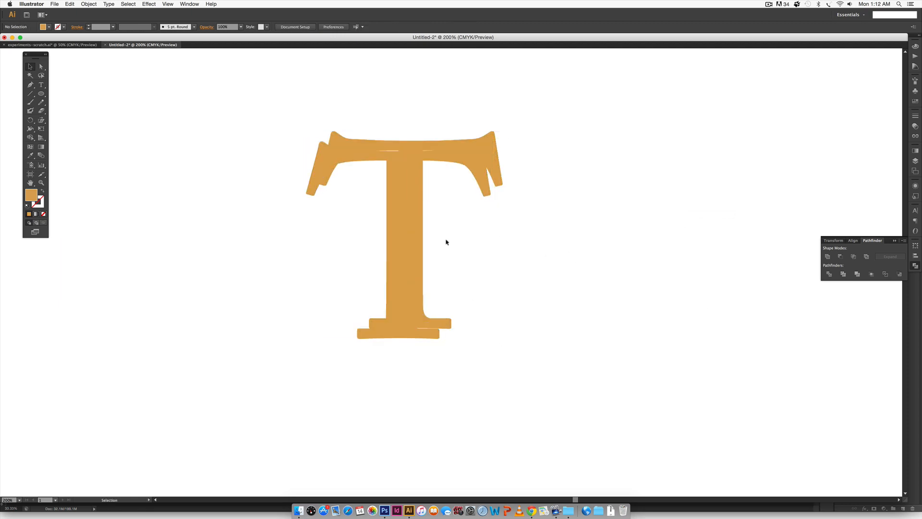
click(404, 235)
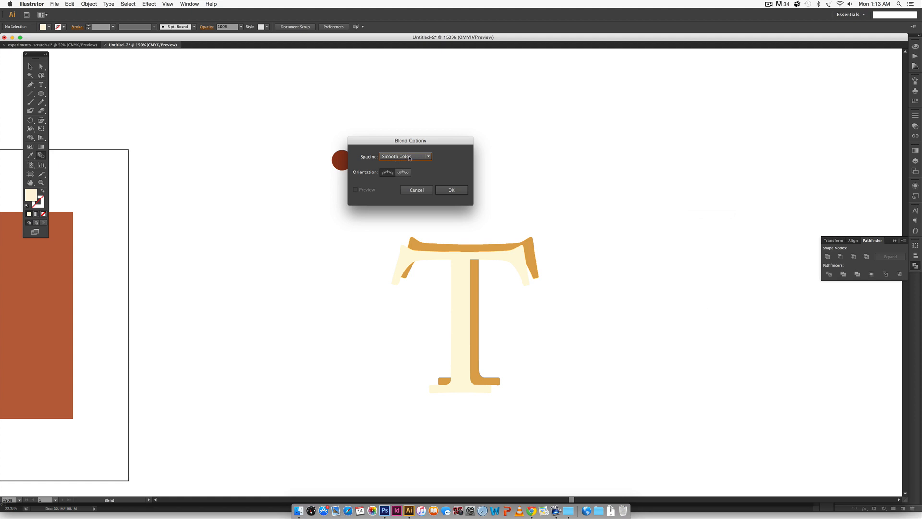
Confirm Smooth Color blend spacing and start the blend from the cream T.
click(451, 189)
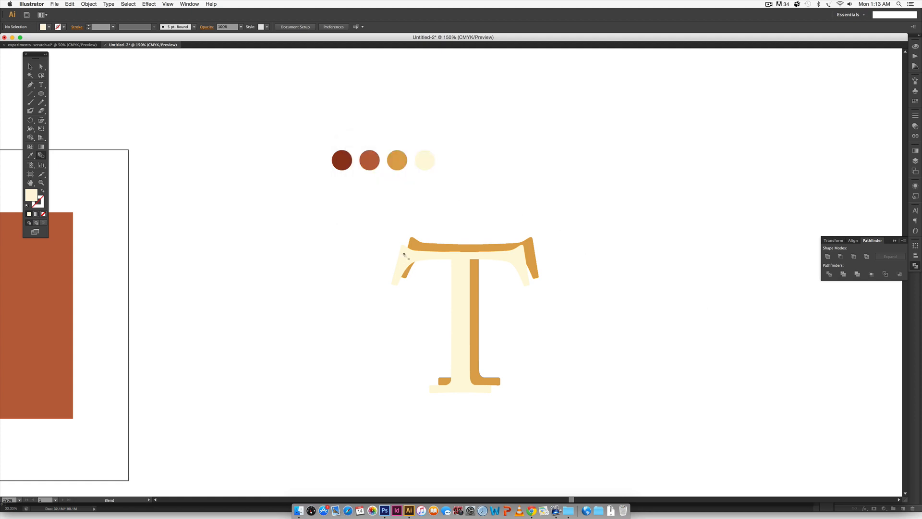
click(464, 312)
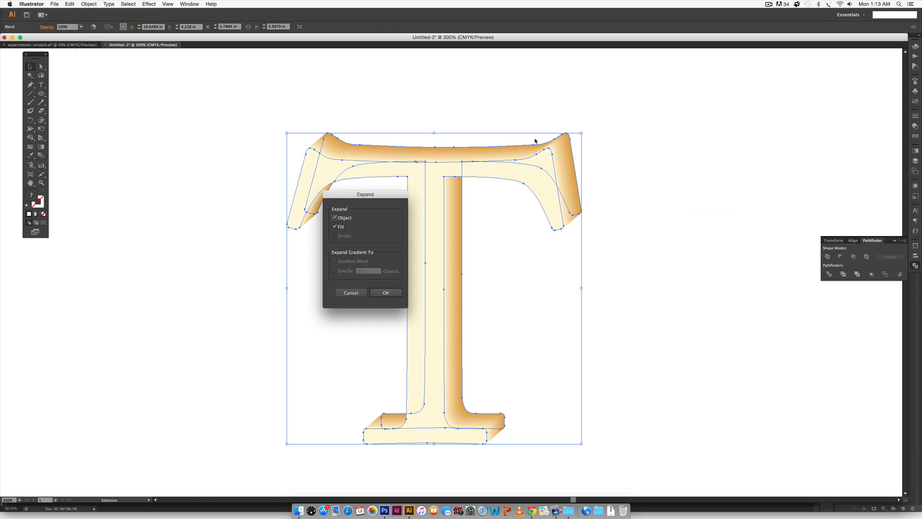
Expand the T blend and ungroup it into separate shapes.
click(386, 293)
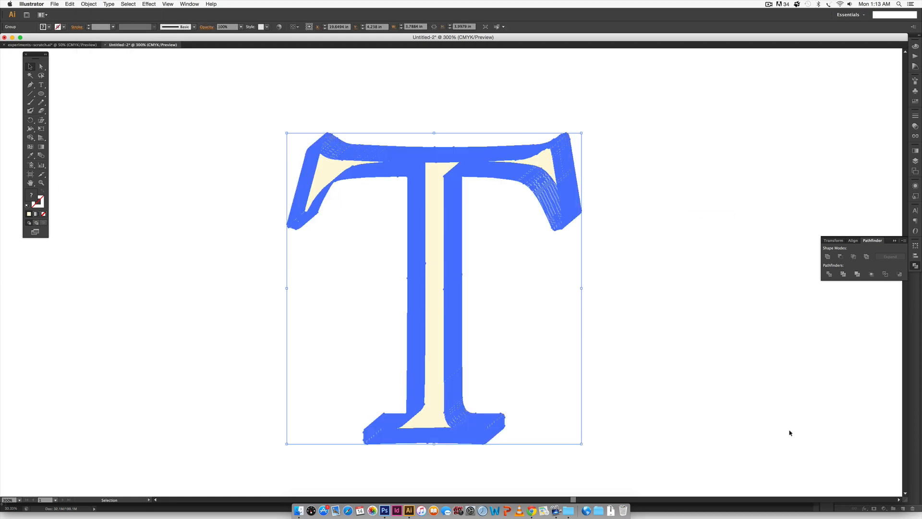
mouse_move(561, 134)
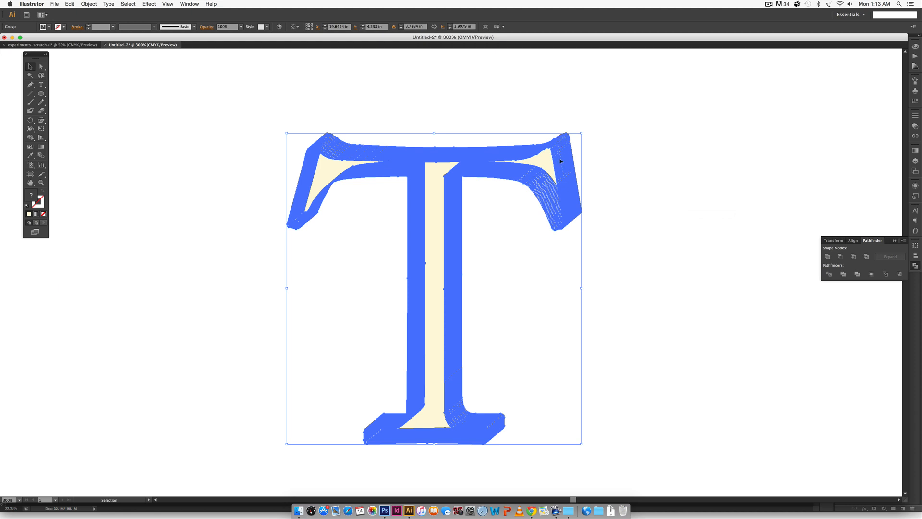
mouse_move(551, 142)
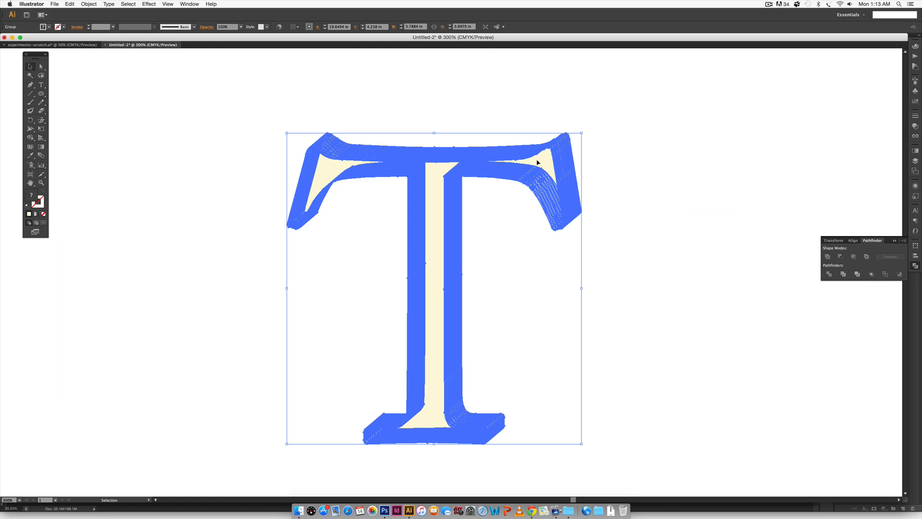
click(828, 256)
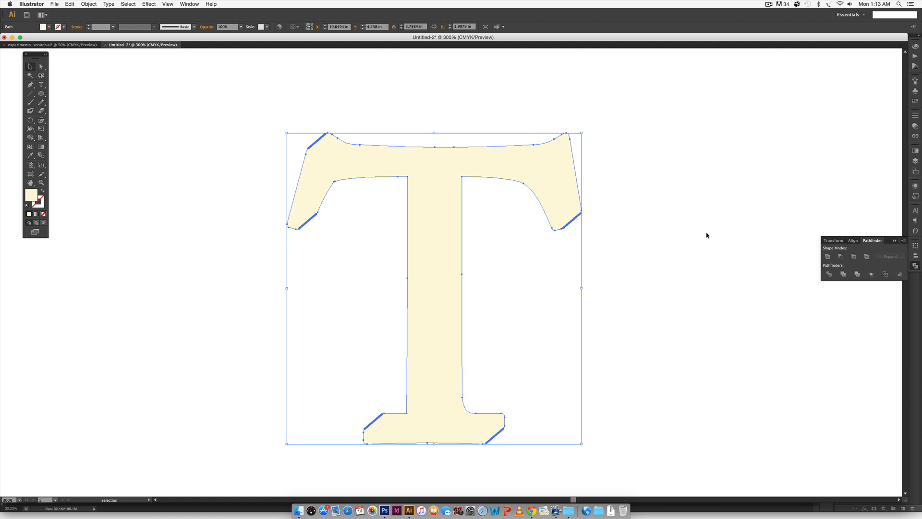
mouse_move(545, 180)
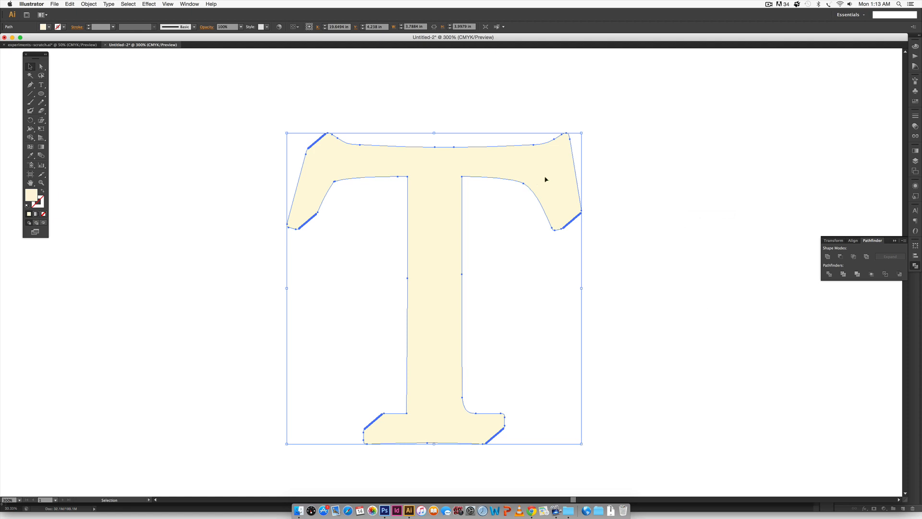
right_click(545, 180)
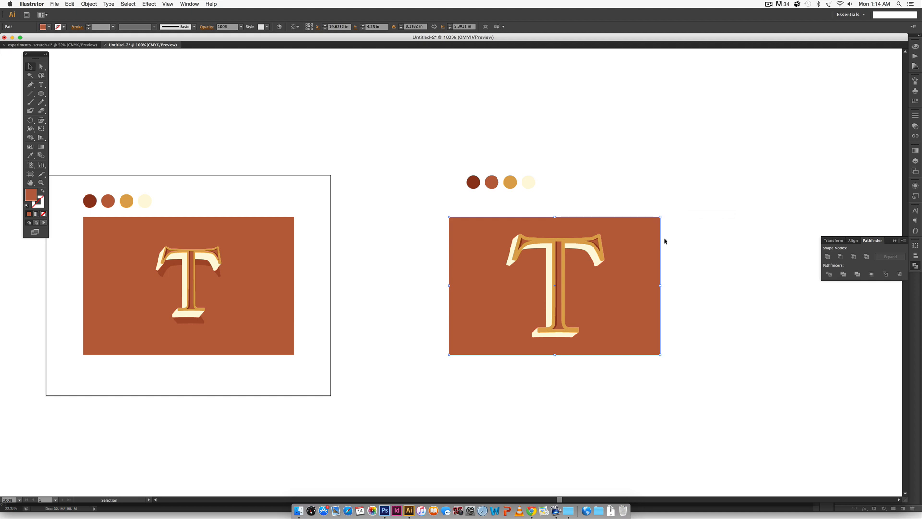
Deselect everything, then select the background rectangle behind the T.
click(671, 299)
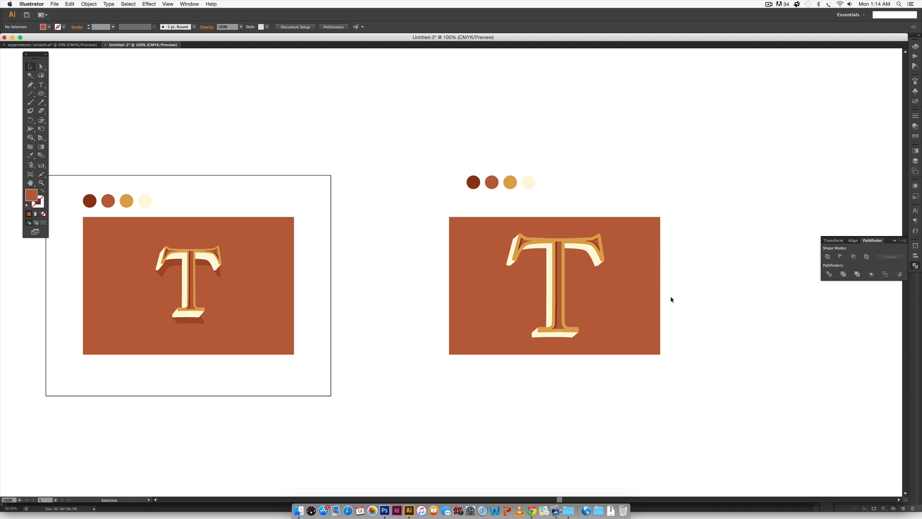
mouse_move(692, 306)
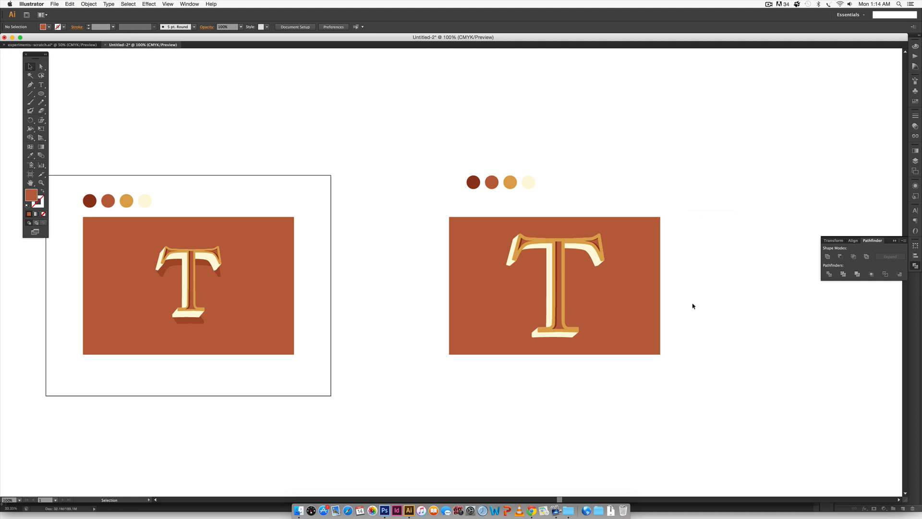
click(554, 286)
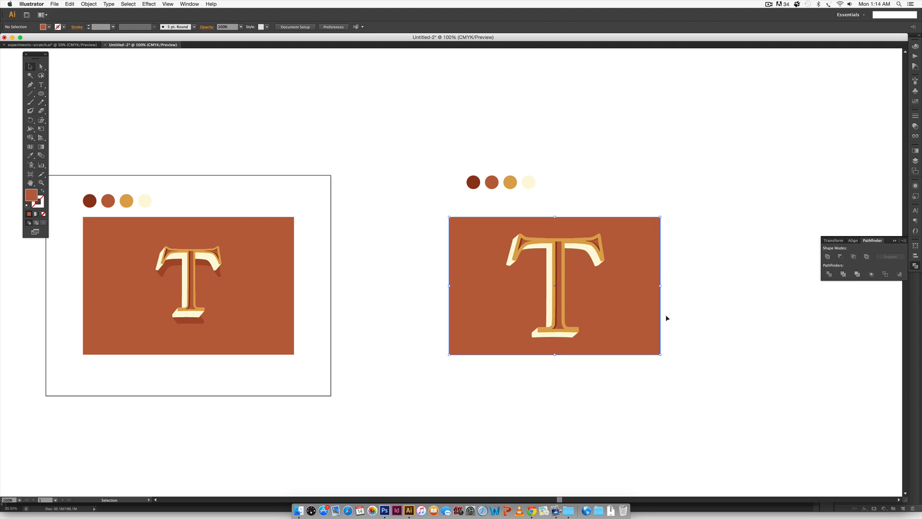
click(708, 305)
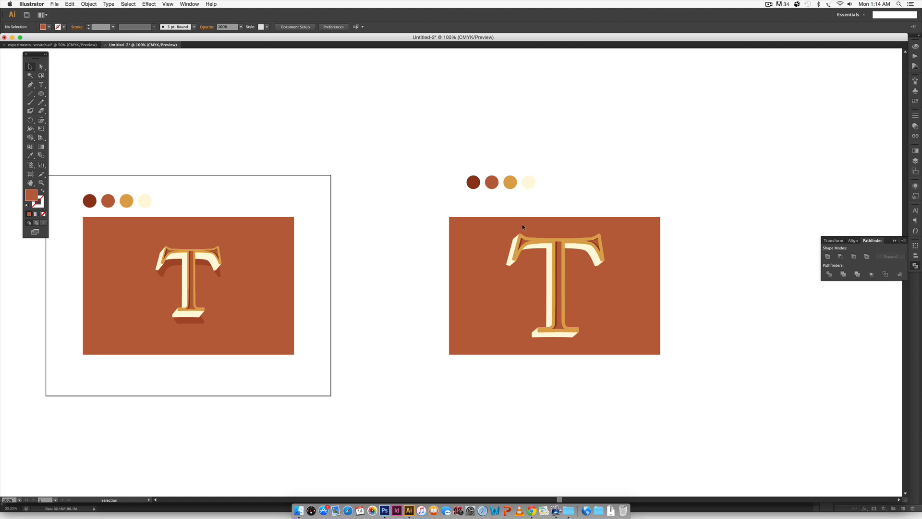
mouse_move(495, 230)
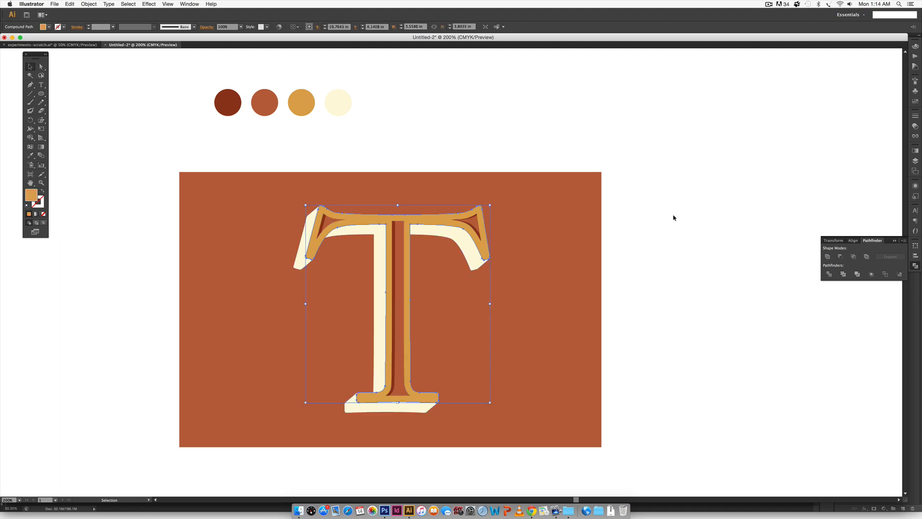
Deselect the gold T shape on the canvas.
click(674, 217)
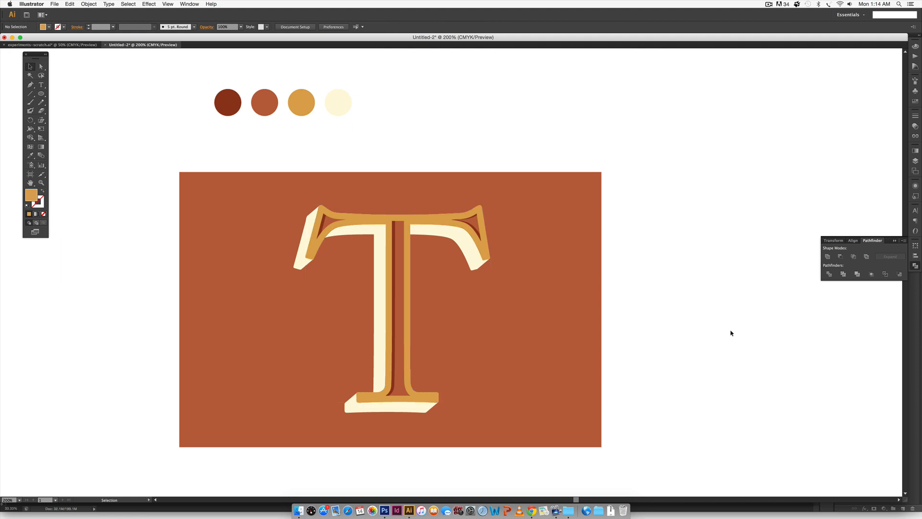
mouse_move(736, 334)
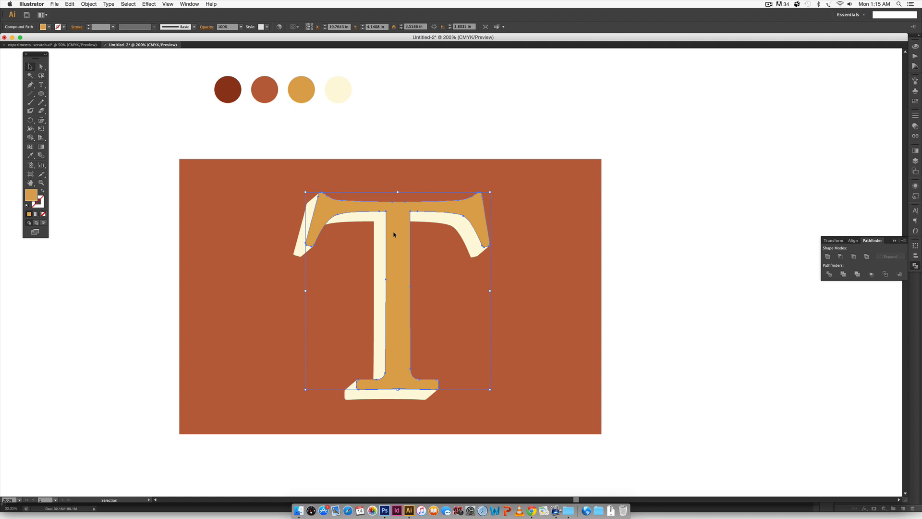
Duplicate the gold T by dragging and place the copy at a slight offset.
drag(394, 234, 401, 244)
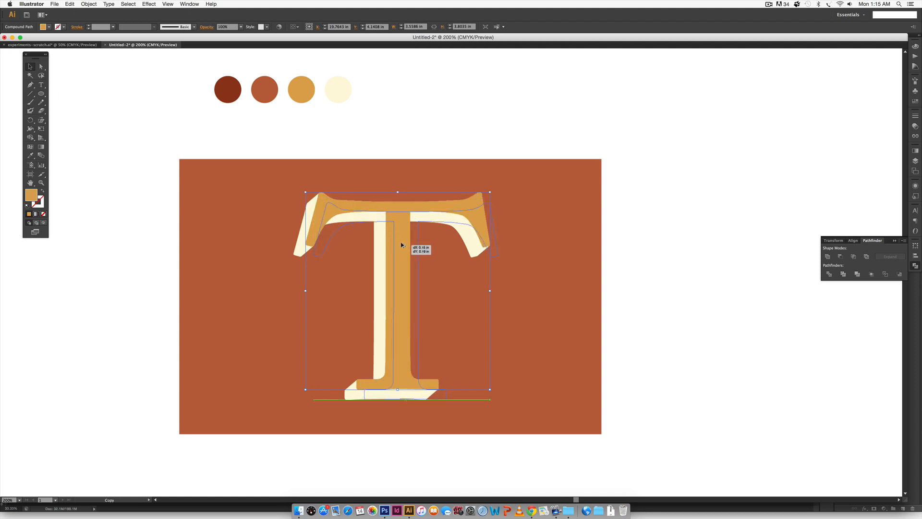
drag(402, 245, 430, 232)
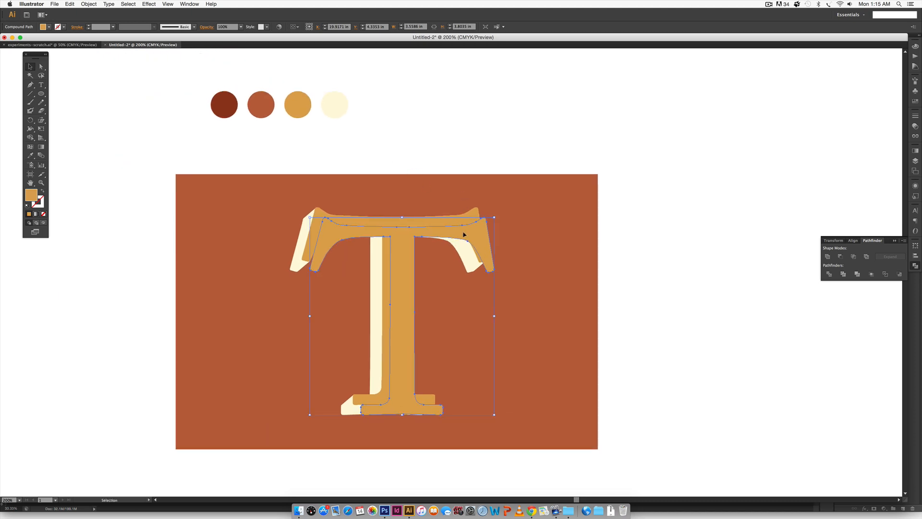
mouse_move(465, 230)
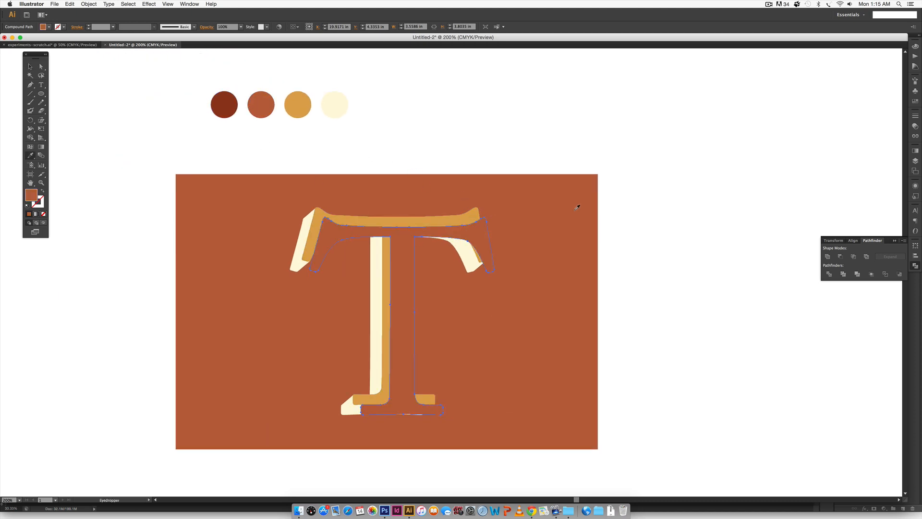
Fill the copied T with the background orange and expand the blend into shapes.
click(29, 66)
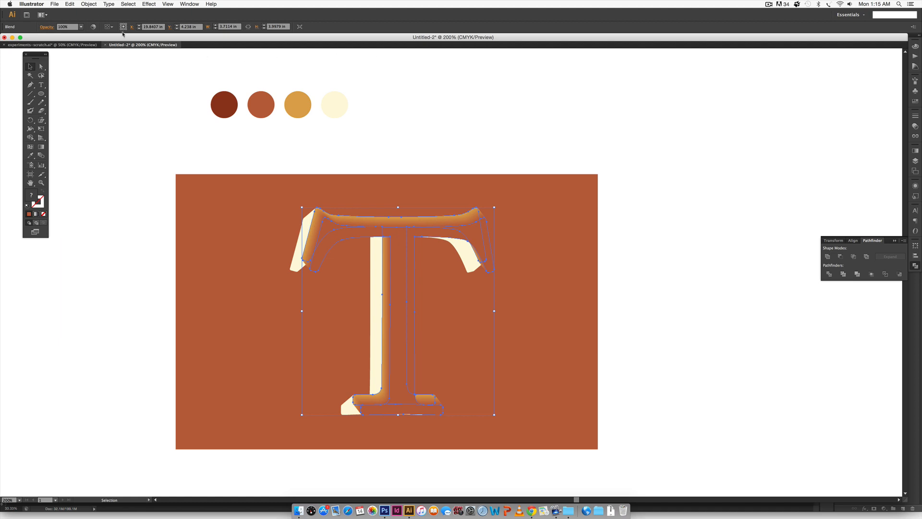
click(88, 4)
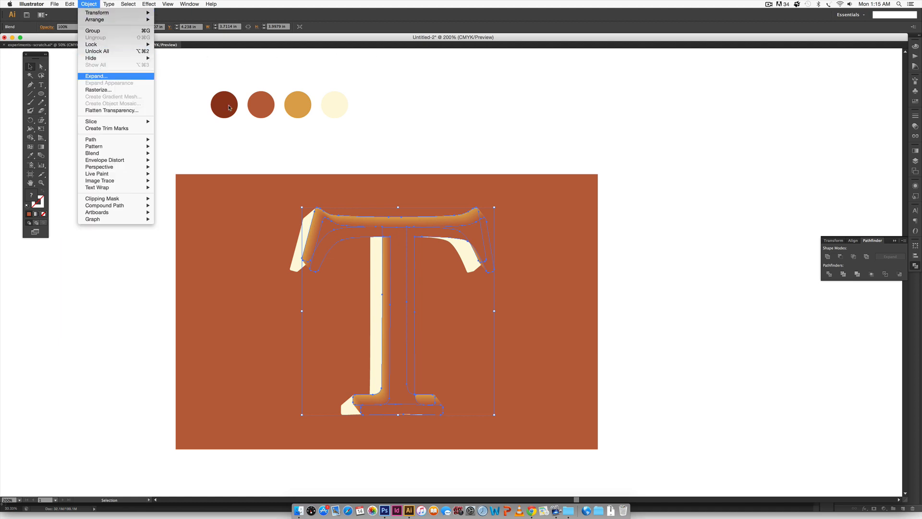
click(95, 76)
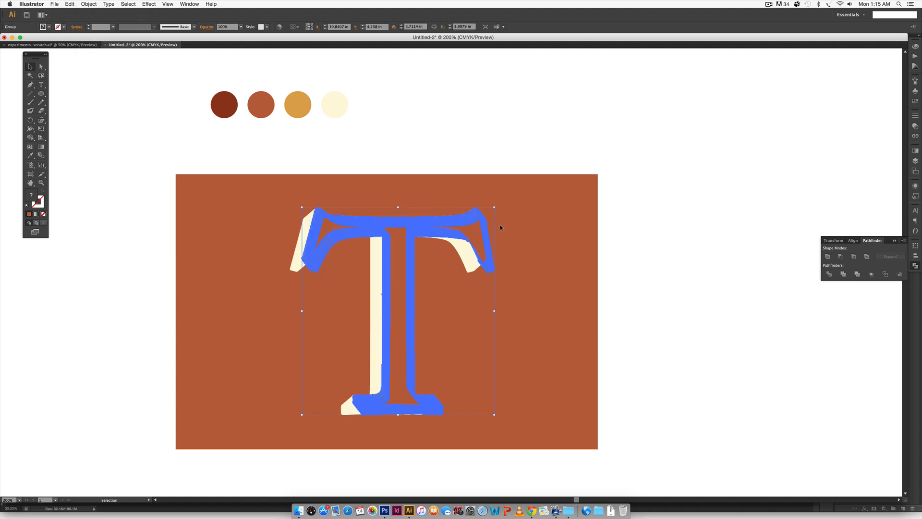
mouse_move(828, 257)
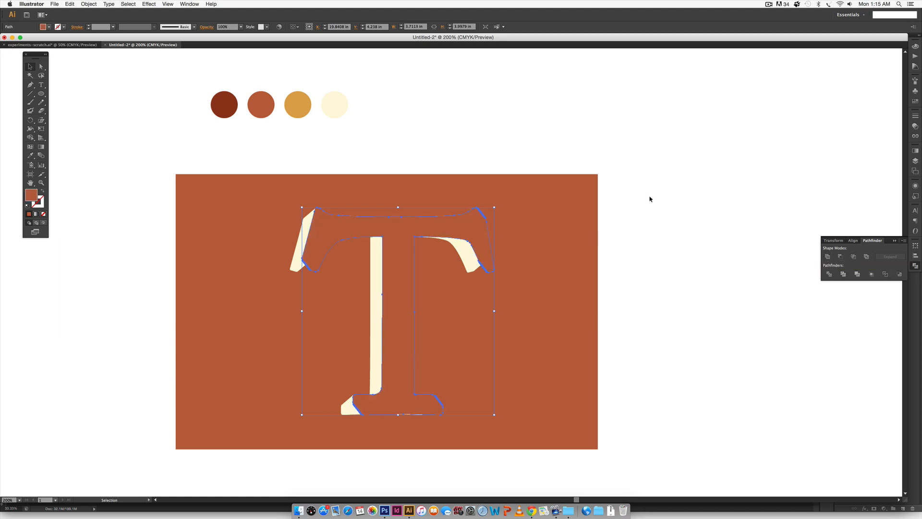
mouse_move(462, 155)
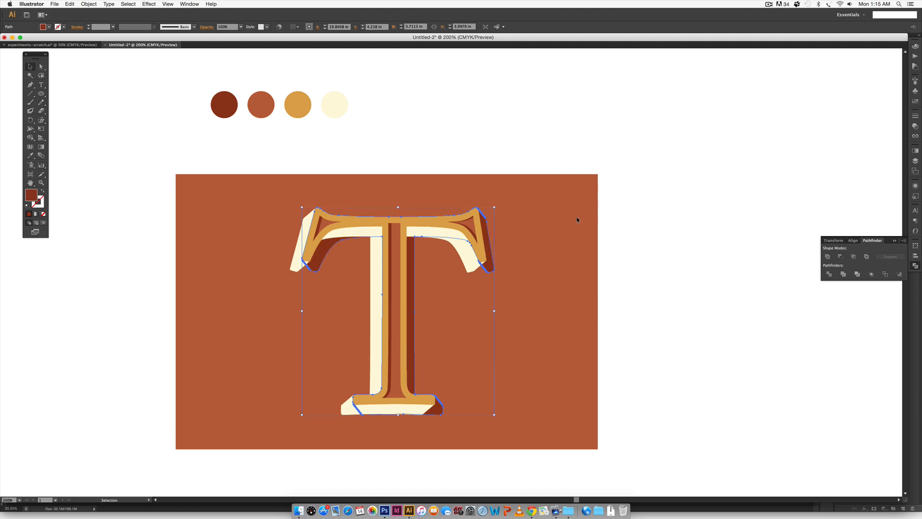
mouse_move(471, 309)
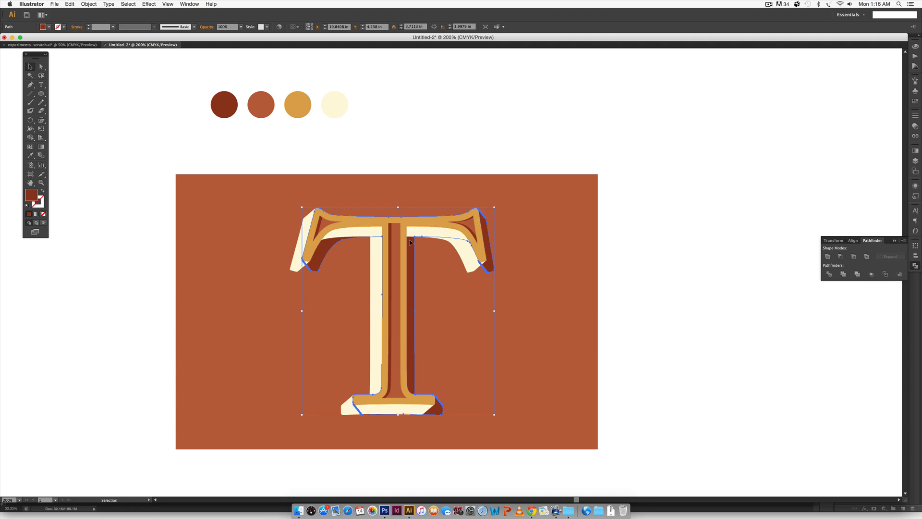
Offset the dark red shadow shape down and right behind the T.
drag(411, 241, 400, 253)
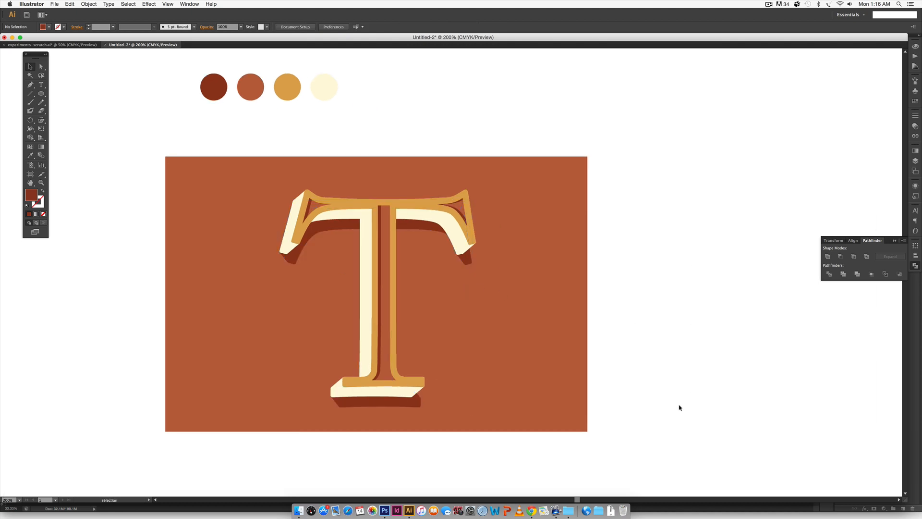
mouse_move(653, 393)
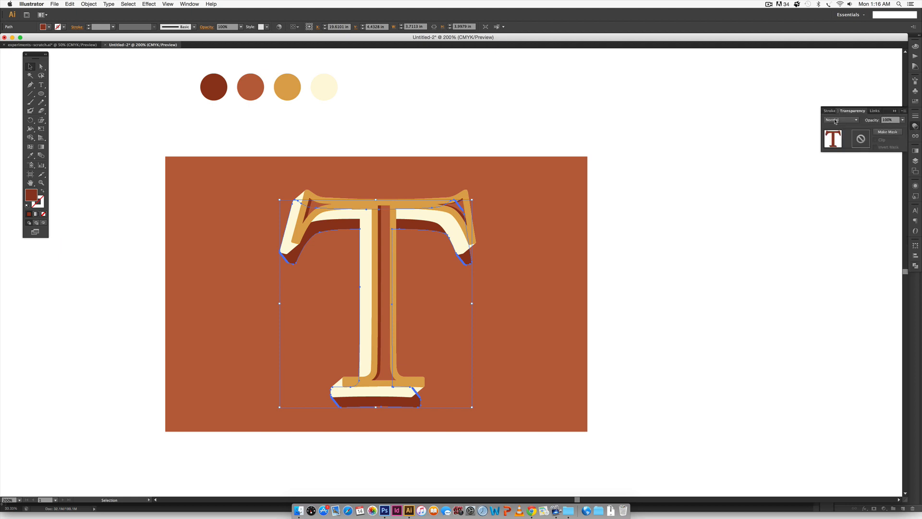
Open the shadow's blending mode choices in the Transparency panel.
click(841, 120)
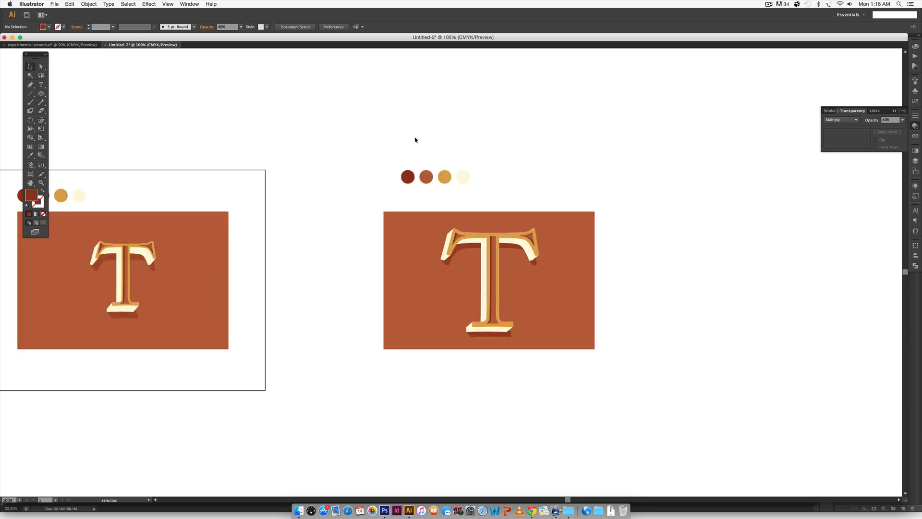
mouse_move(691, 253)
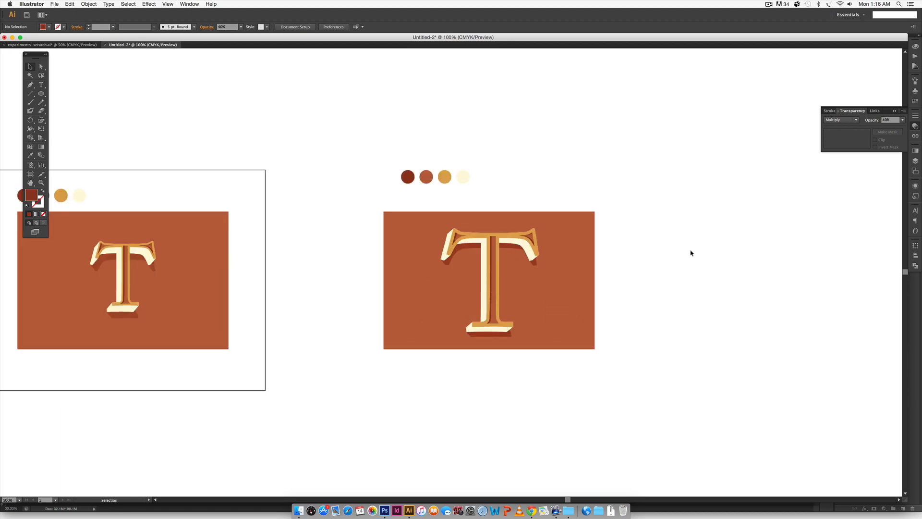